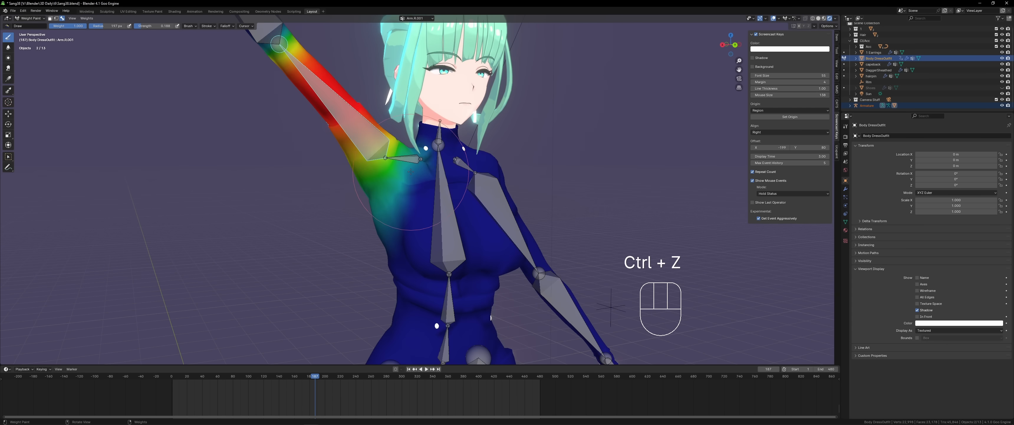
# Undo a stray weight stroke and leave weight painting with the spine influence cleaned up.
pyautogui.press('ctrl+z')
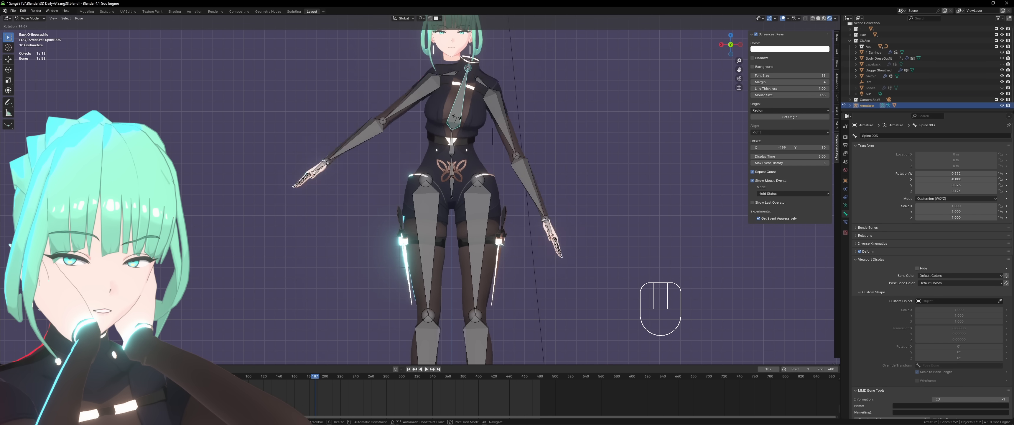
pyautogui.press('ctrl+tab')
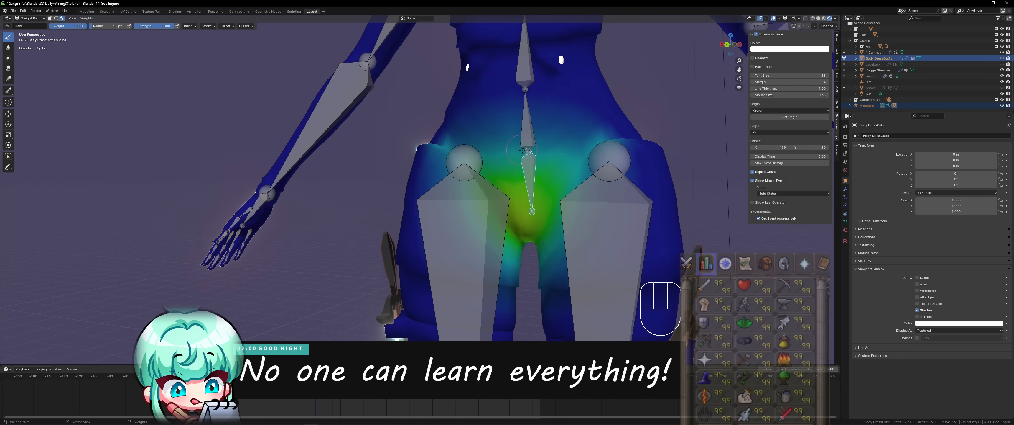
# Pose and rotate the spine to check hip bending, then undo back to the rest pose.
pyautogui.press('q')
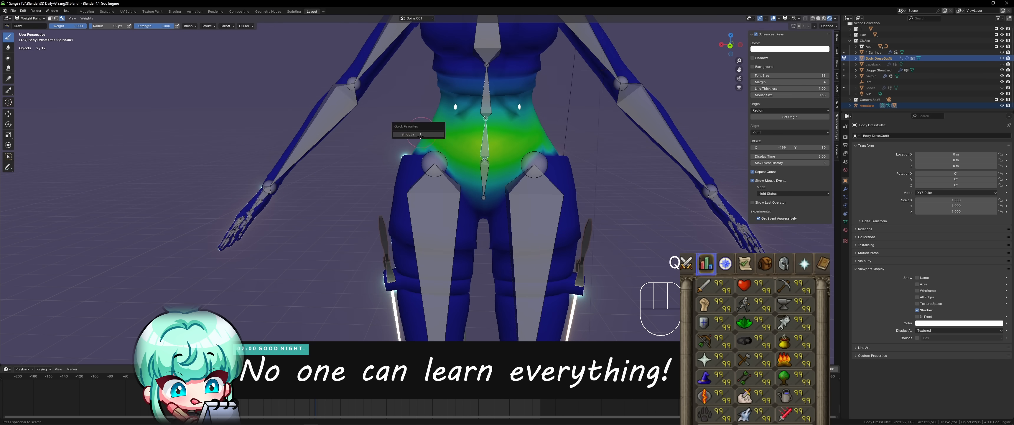
pyautogui.press('ctrl+tab')
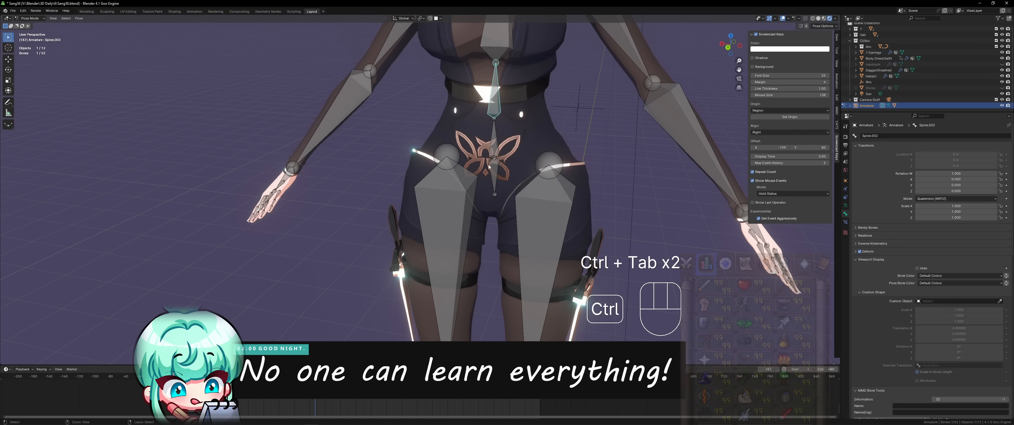
pyautogui.press('ctrl+z')
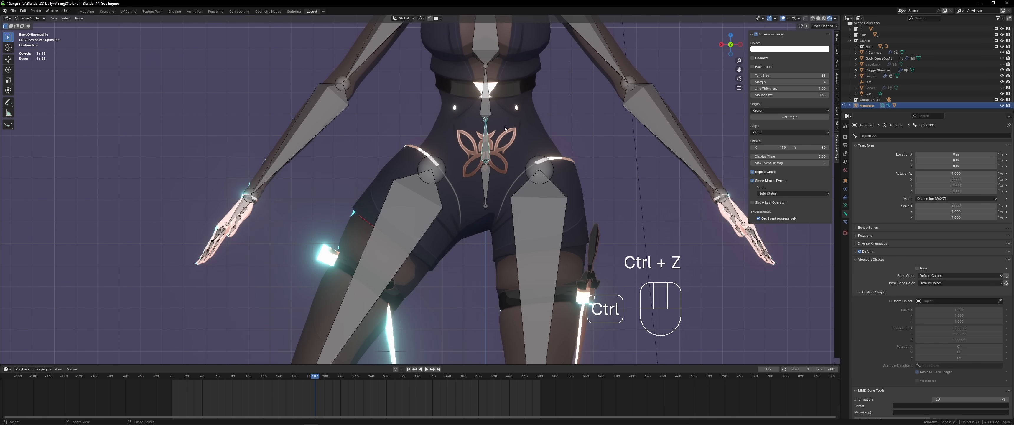
pyautogui.press('ctrl+z')
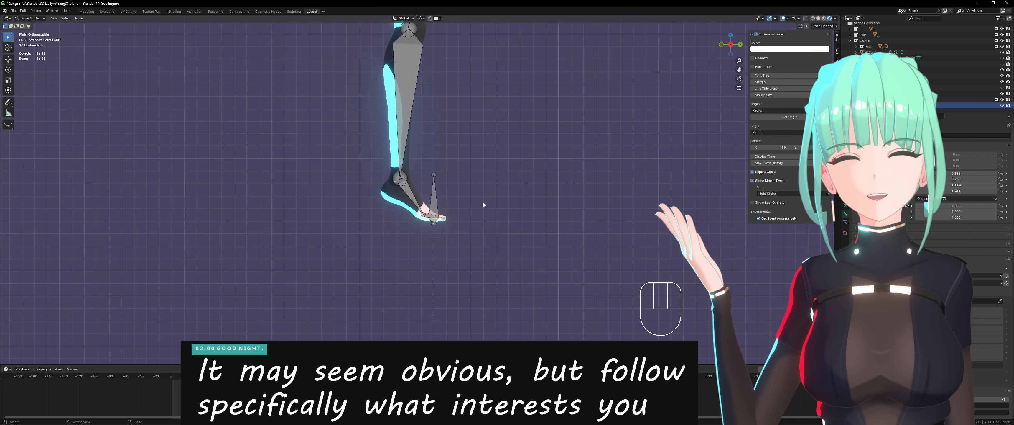
pyautogui.press('r')
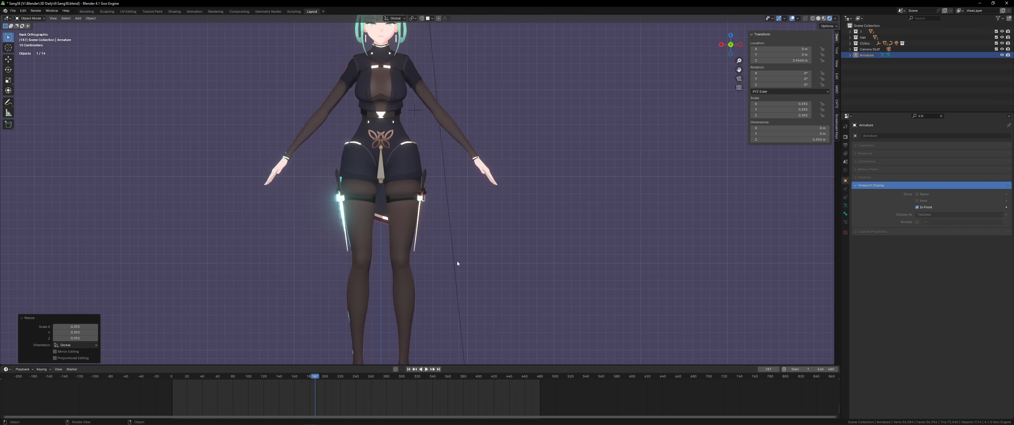
# Duplicate bones and move the leg bone joints into place inside the legs.
pyautogui.press('shift+d')
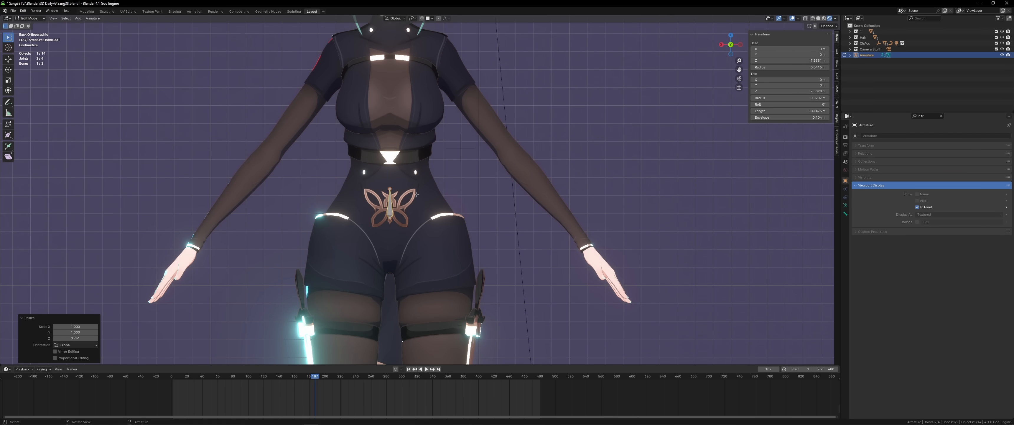
pyautogui.click(390, 233)
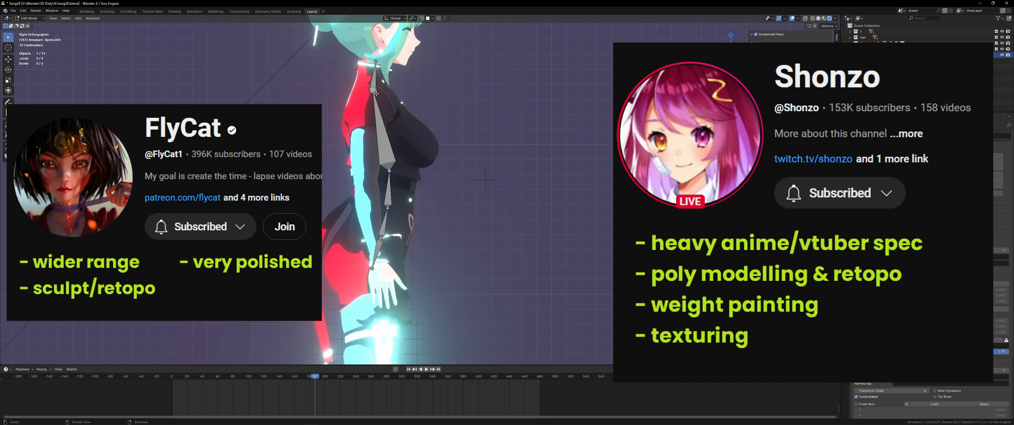
pyautogui.press('shift+d')
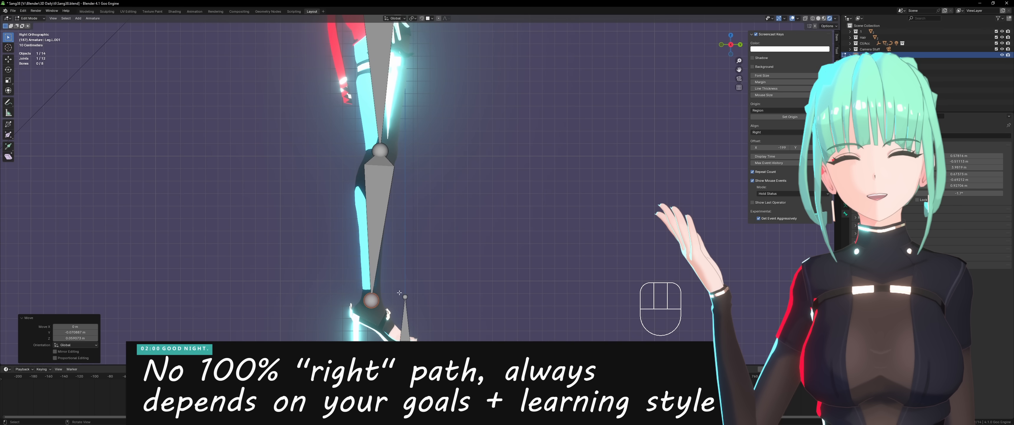
pyautogui.press('g')
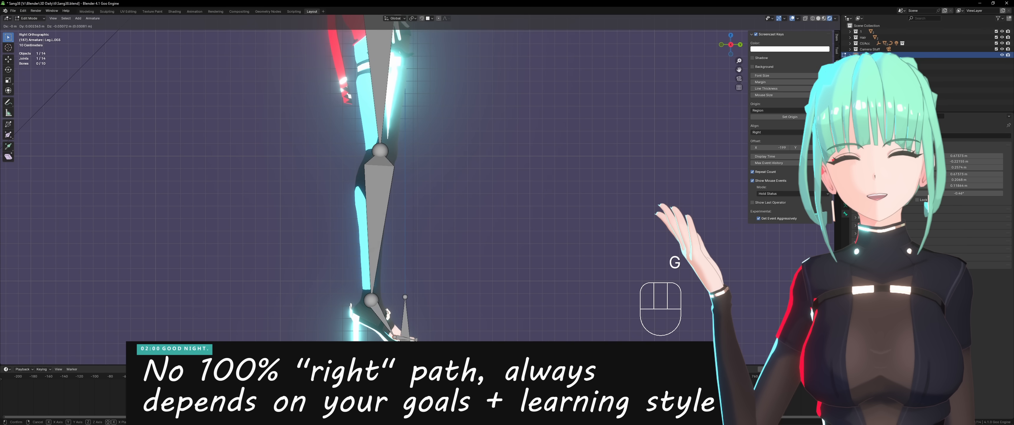
pyautogui.press('Tab')
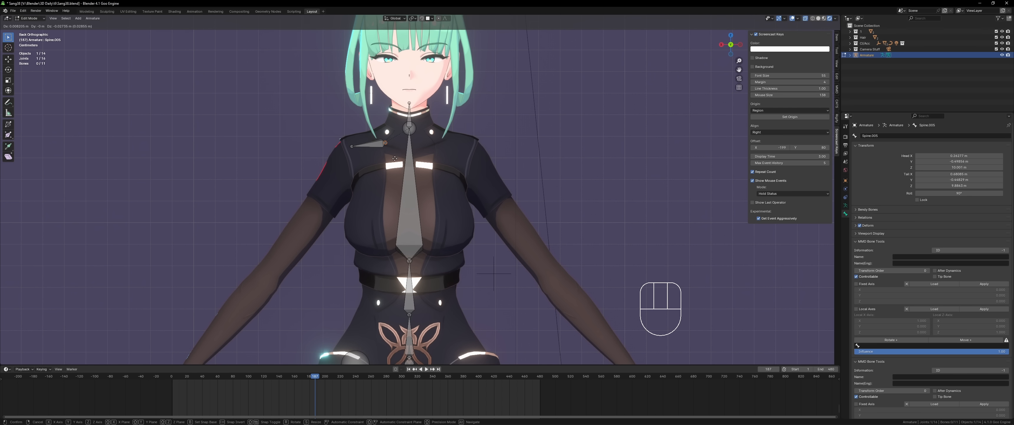
# Move the spine and arm bone ends into the body, saving the file along the way.
pyautogui.press('g')
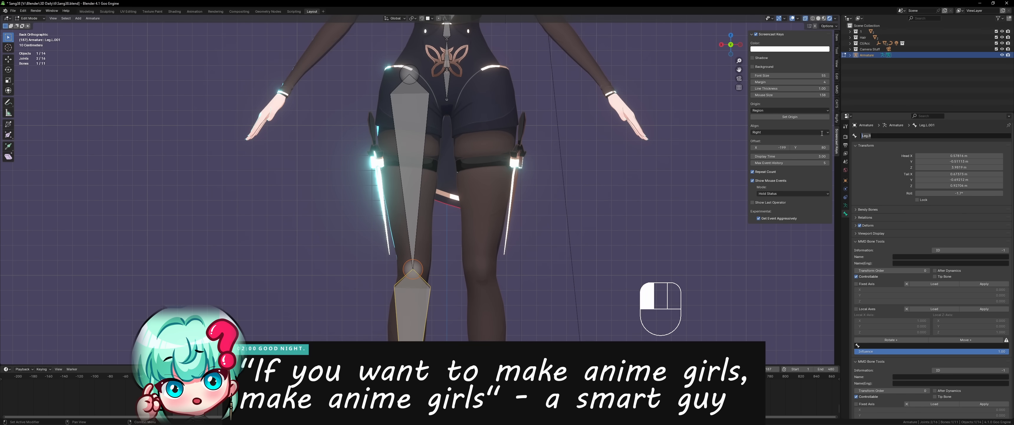
pyautogui.press('ctrl+s')
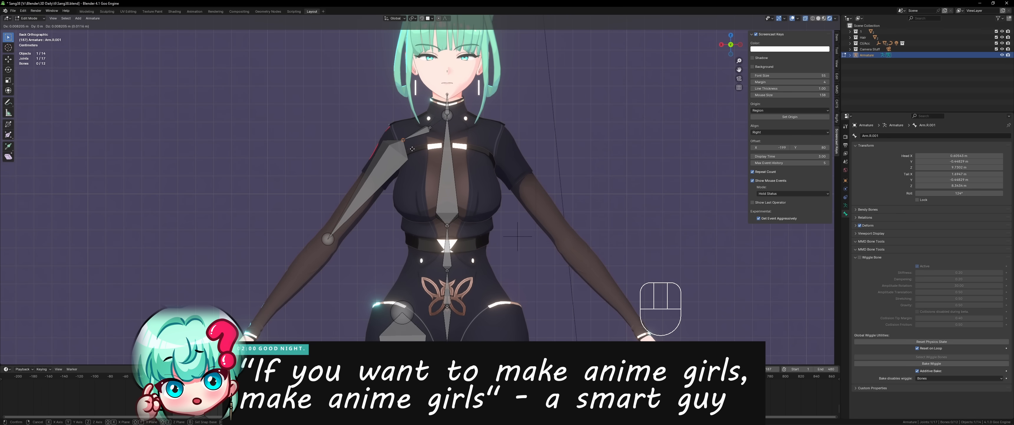
pyautogui.press('g')
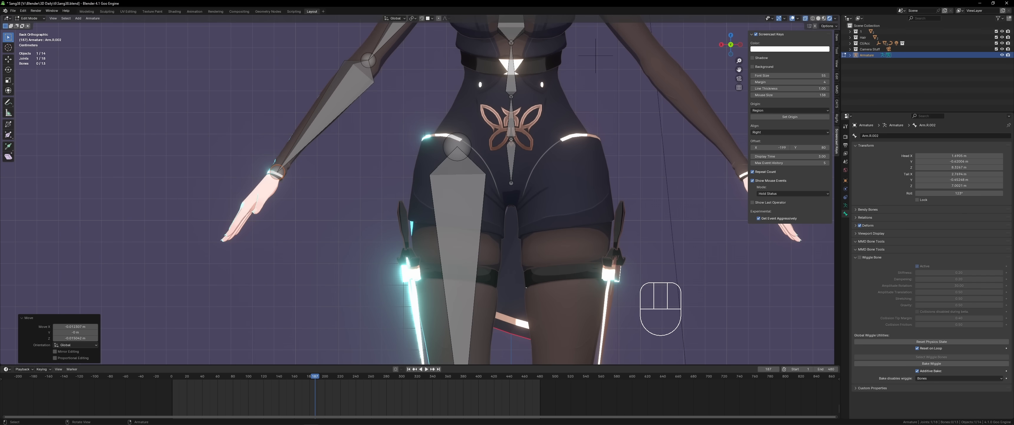
pyautogui.press('g')
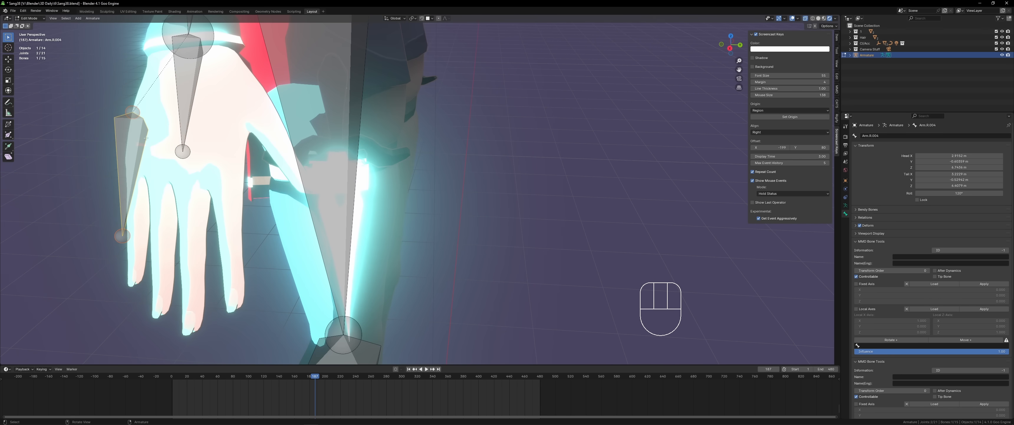
pyautogui.press('g')
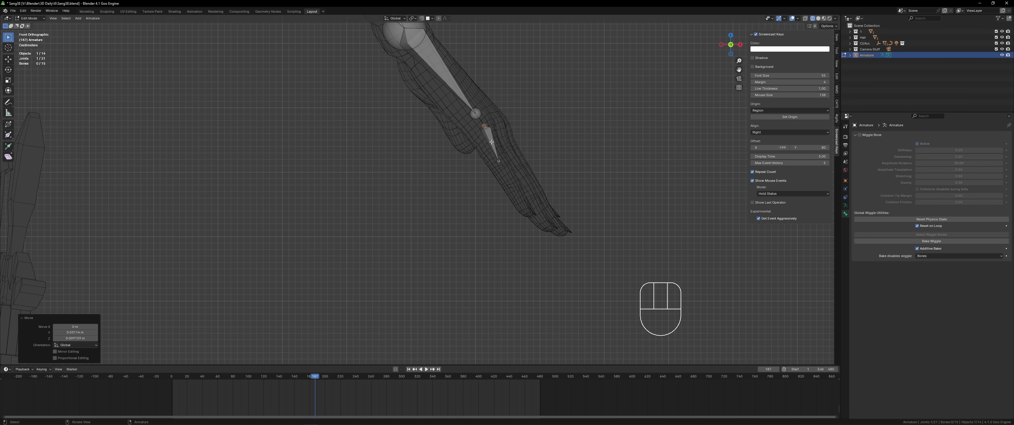
# Duplicate the finger bone chain and move its joints into the next finger.
pyautogui.press('g')
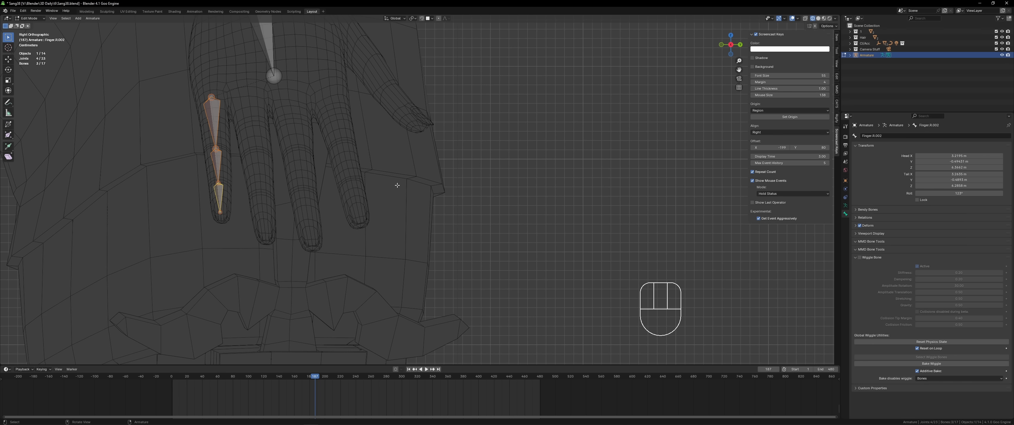
pyautogui.press('shift+d')
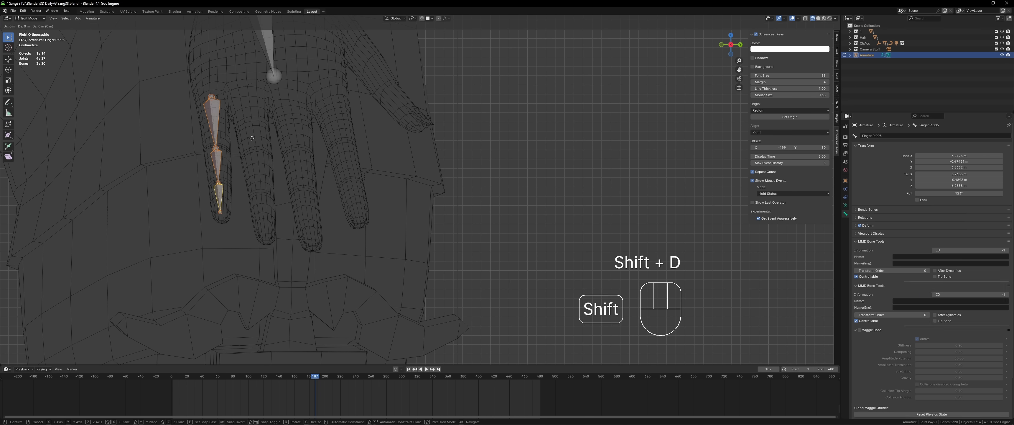
pyautogui.press('g')
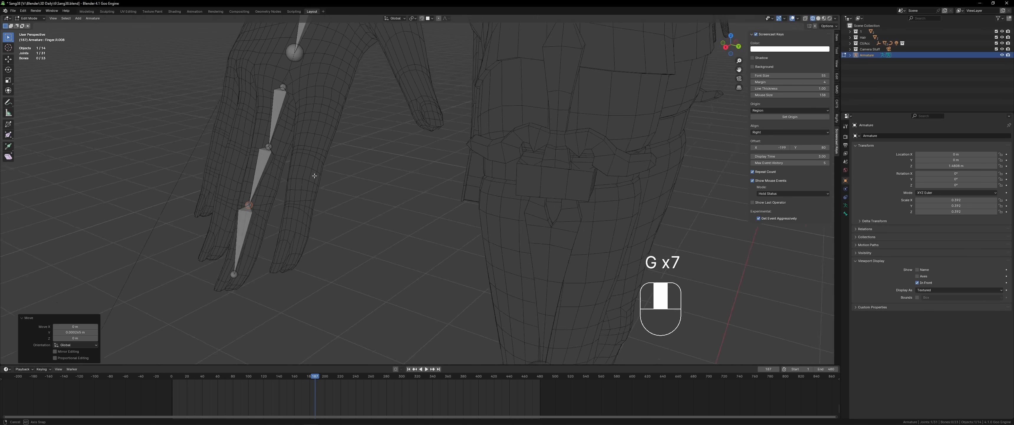
pyautogui.press('alt+z')
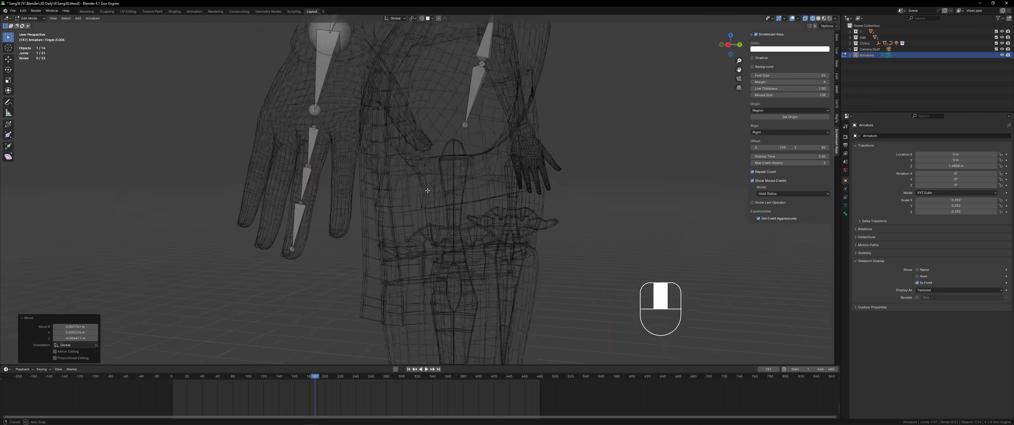
# Rotate and nudge the finger joints into the finger geometry, duplicating again for another finger.
pyautogui.moveTo(427, 190); pyautogui.dragTo(494, 159)
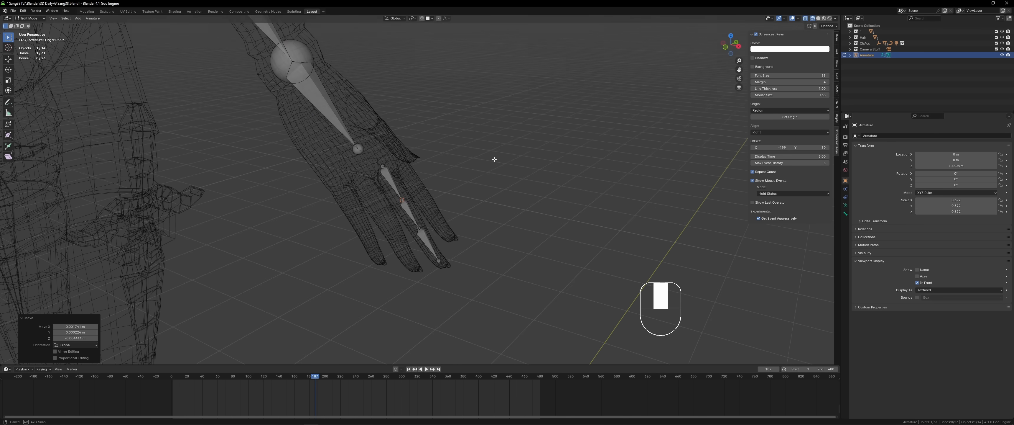
pyautogui.press('r')
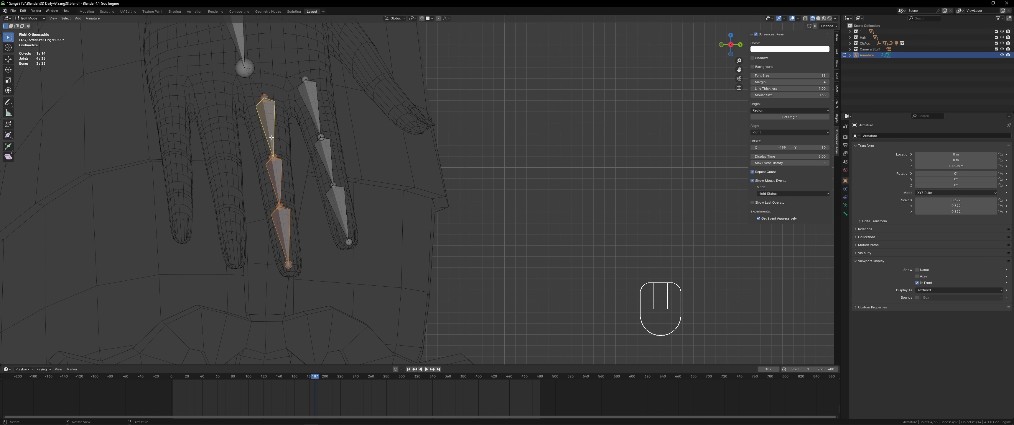
pyautogui.press('g')
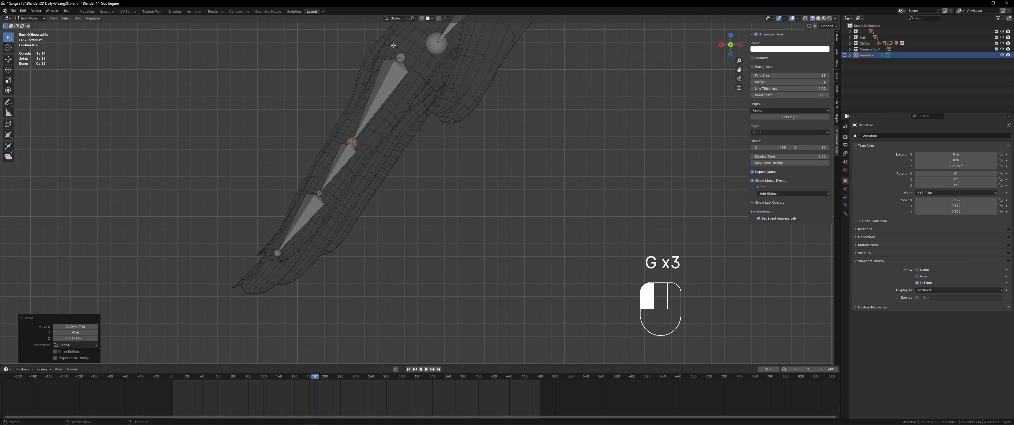
pyautogui.moveTo(408, 65)
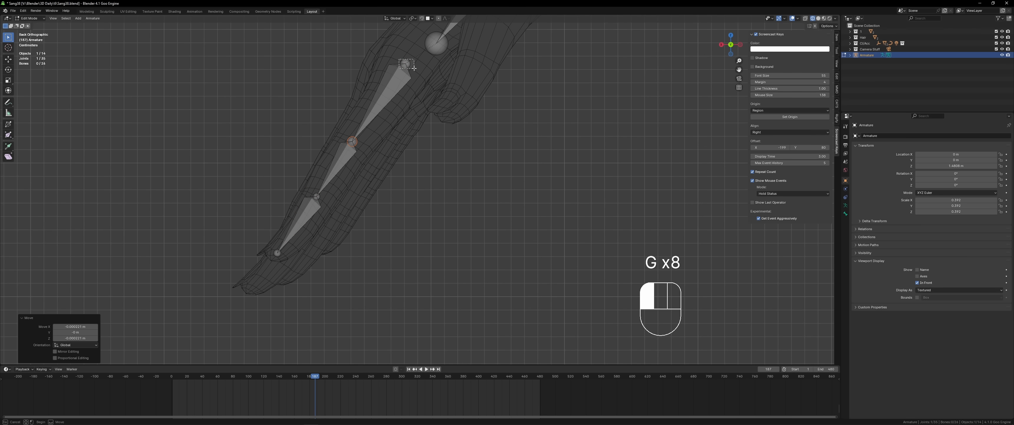
pyautogui.press('shift+d')
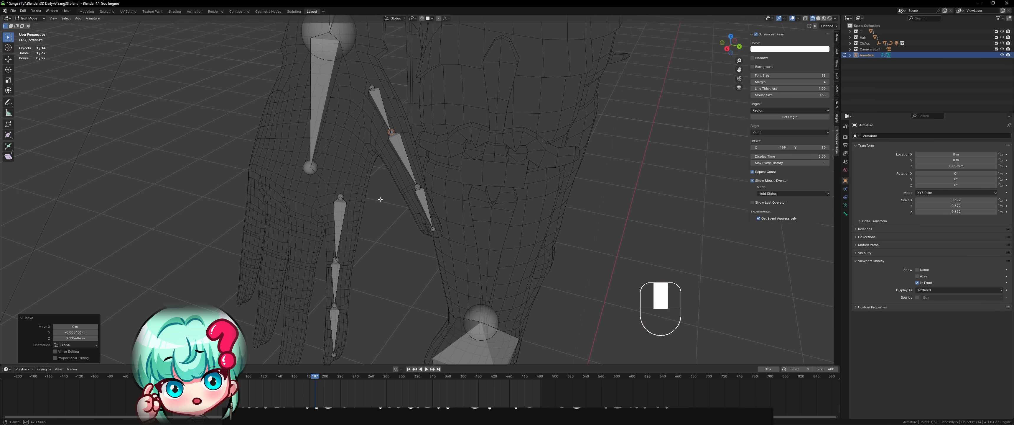
pyautogui.press('ctrl+tab')
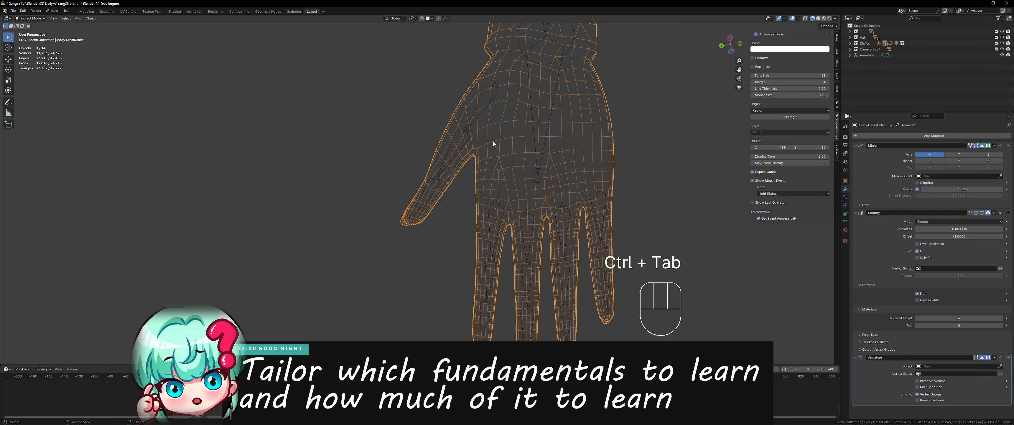
# Inspect the finger and palm bones, reposition the thumb bone joint, and leave bone editing.
pyautogui.press('Ctrl+Tab')
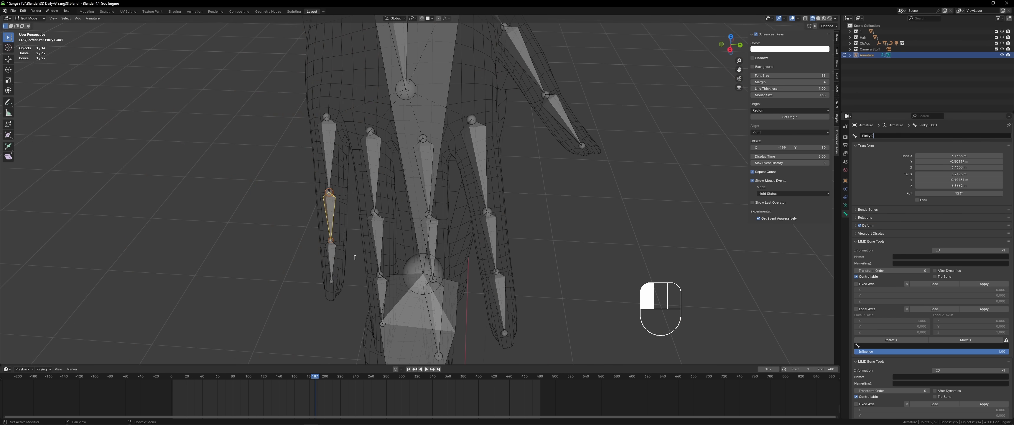
pyautogui.click(380, 239)
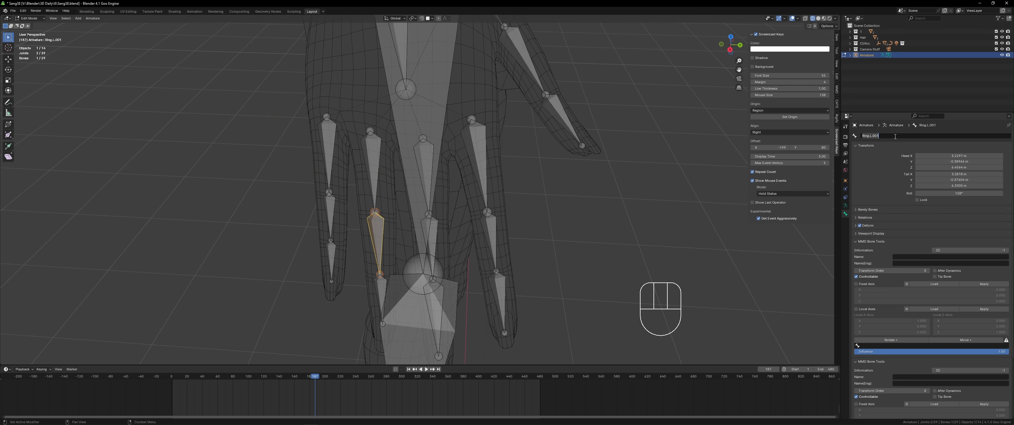
pyautogui.click(424, 168)
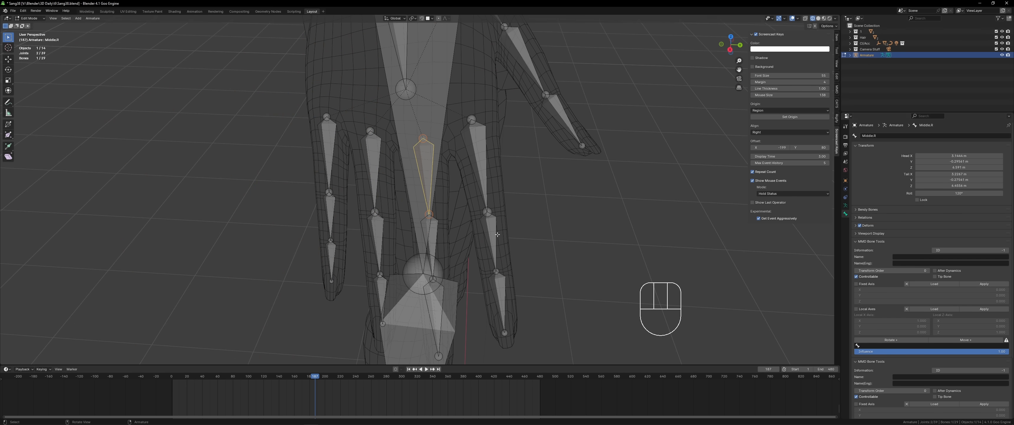
pyautogui.click(472, 165)
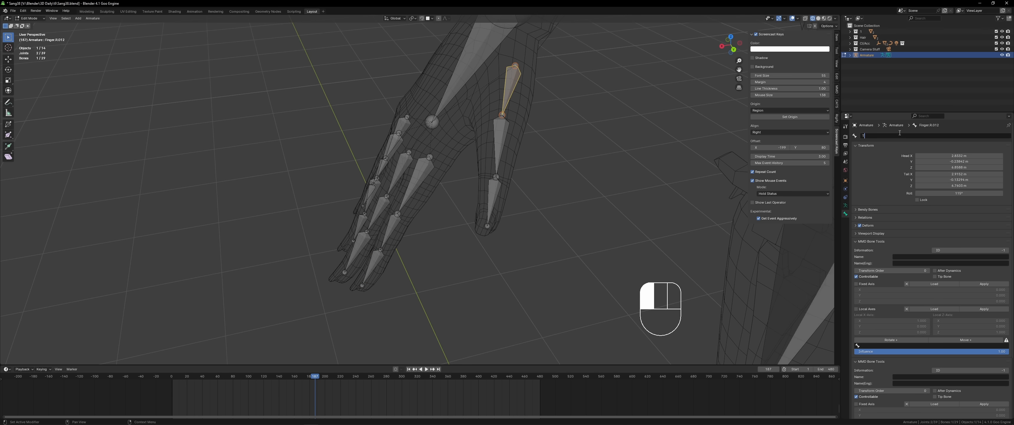
pyautogui.click(487, 226)
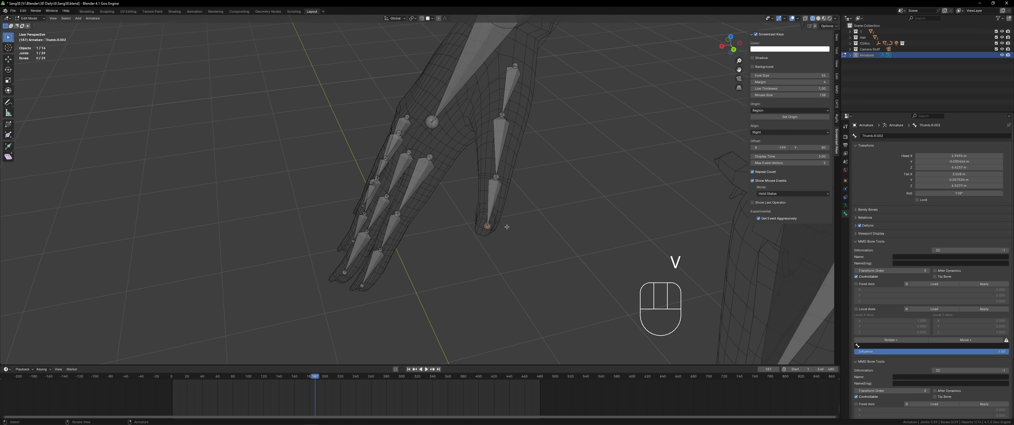
pyautogui.press('g')
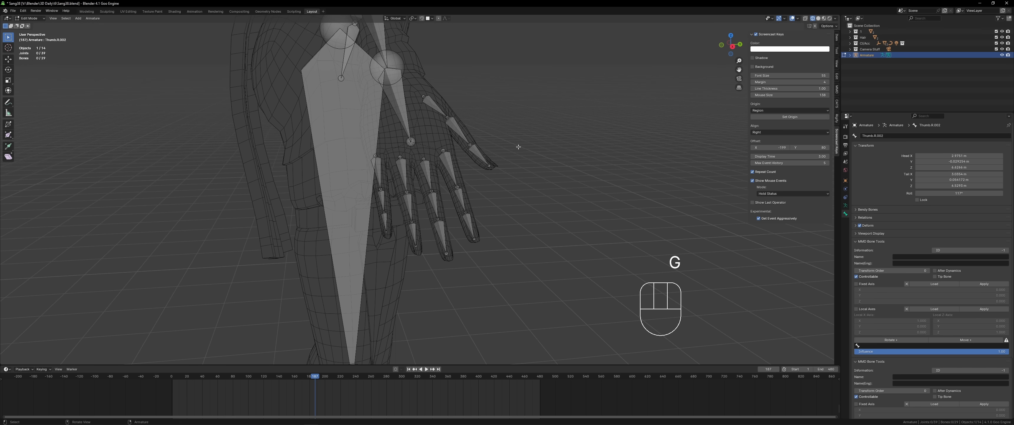
pyautogui.press('Tab')
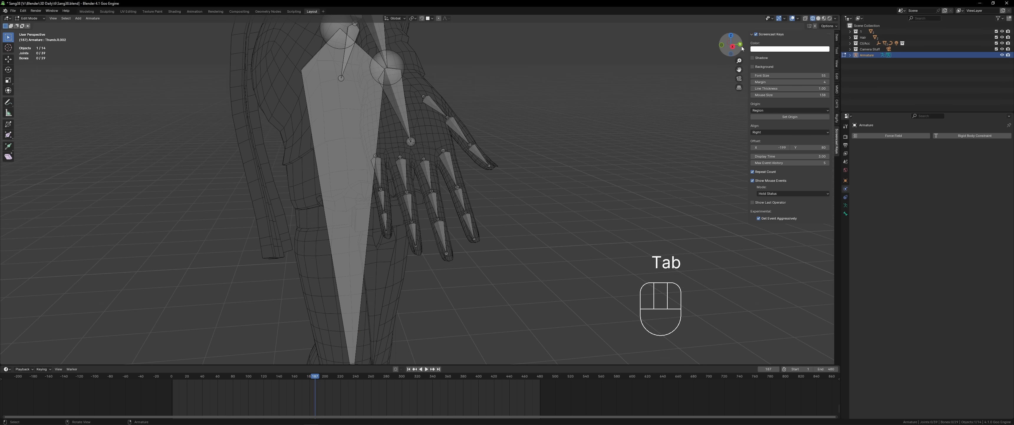
# Raise one arm in pose mode to test shoulder deformation, undoing trial moves.
pyautogui.press('Tab')
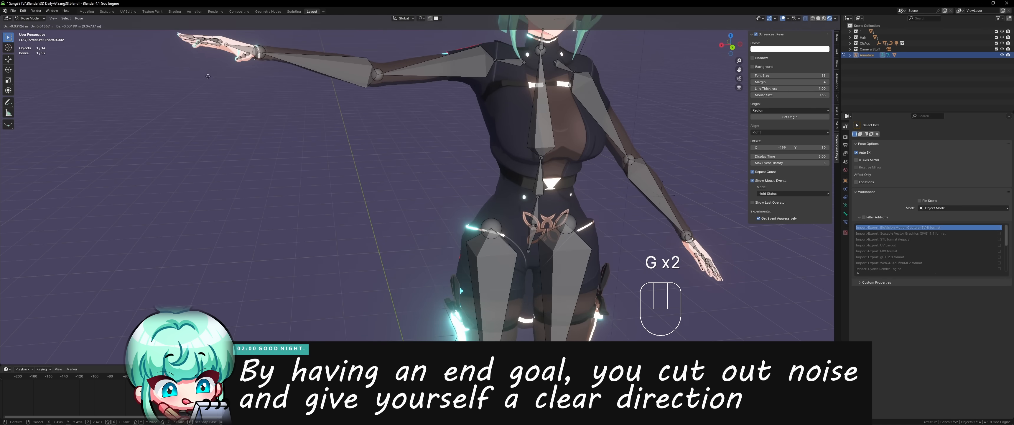
pyautogui.press('ctrl+z')
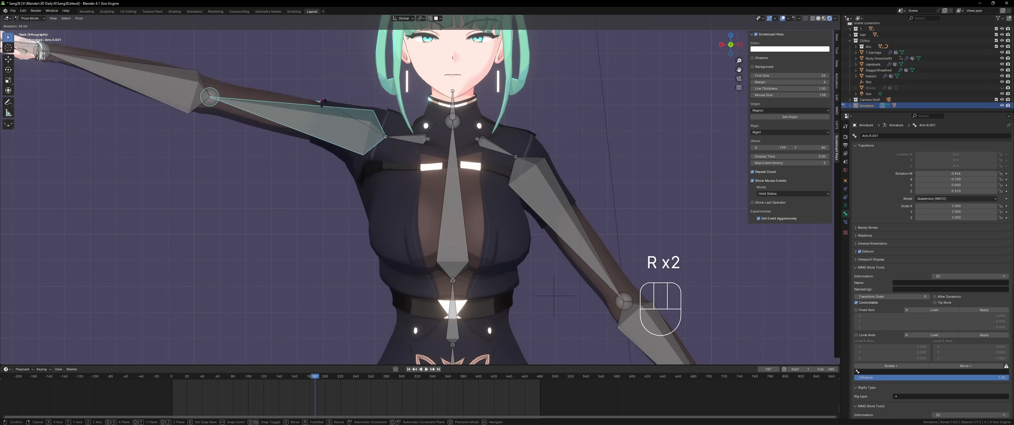
pyautogui.press('ctrl+z')
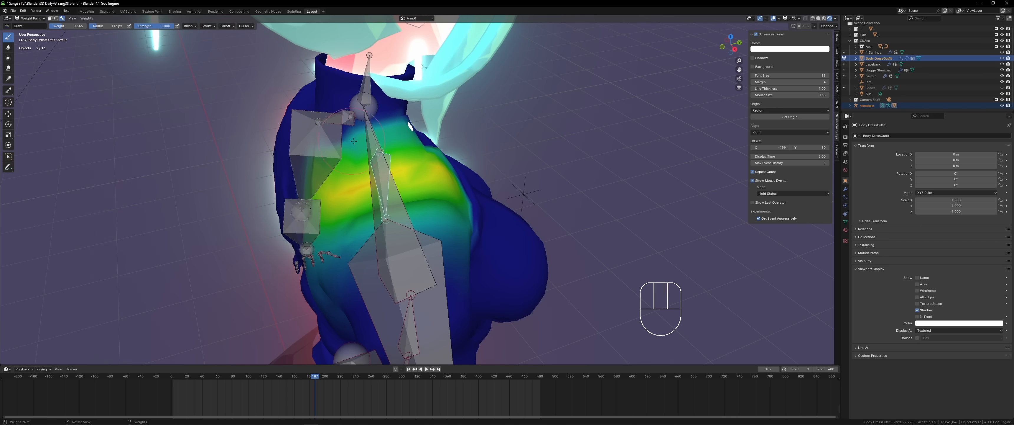
# Rotate the arm, then repaint and smooth the Arm.001 shoulder weights, undoing bad strokes.
pyautogui.press('r')
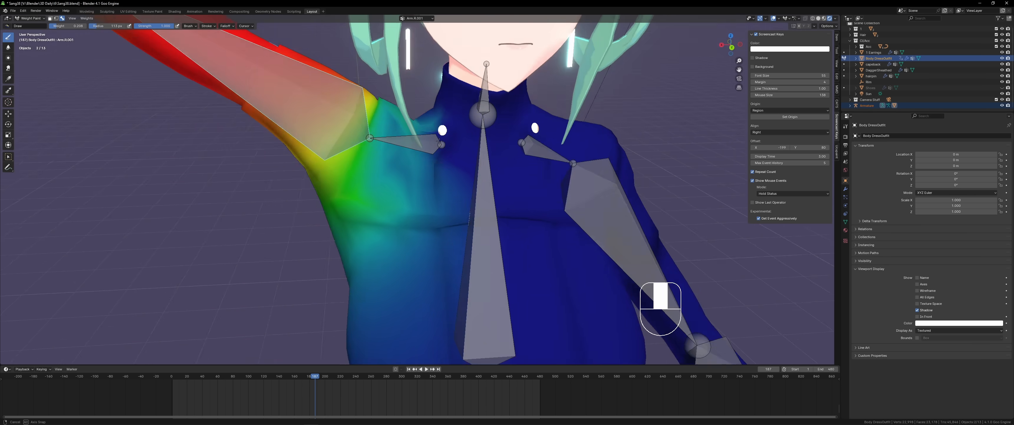
pyautogui.press('Ctrl+Tab')
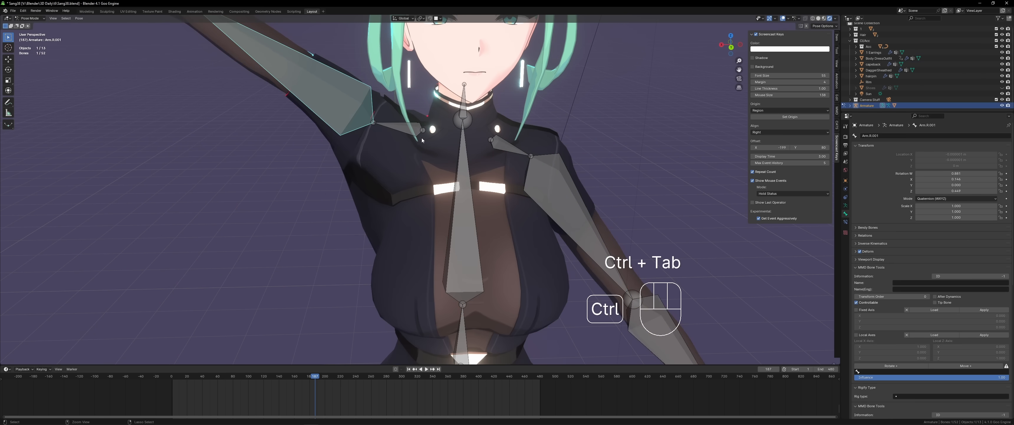
pyautogui.press('ctrl+tab')
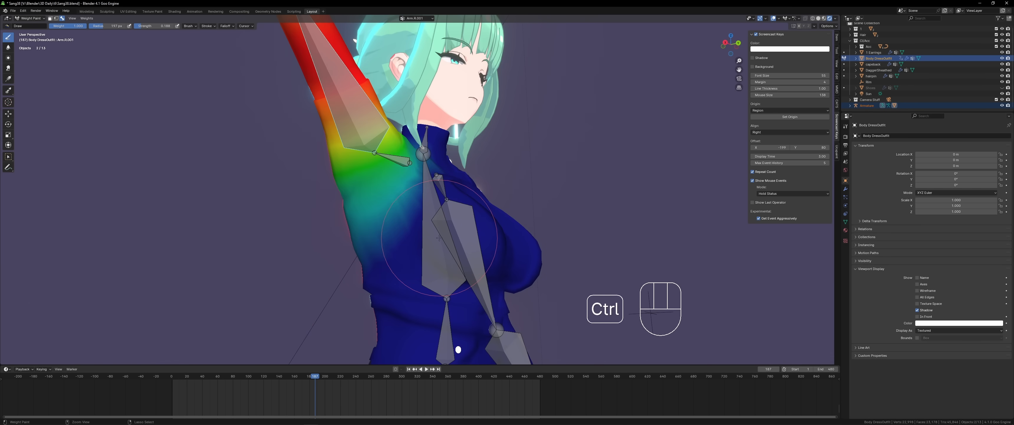
pyautogui.press('ctrl+z')
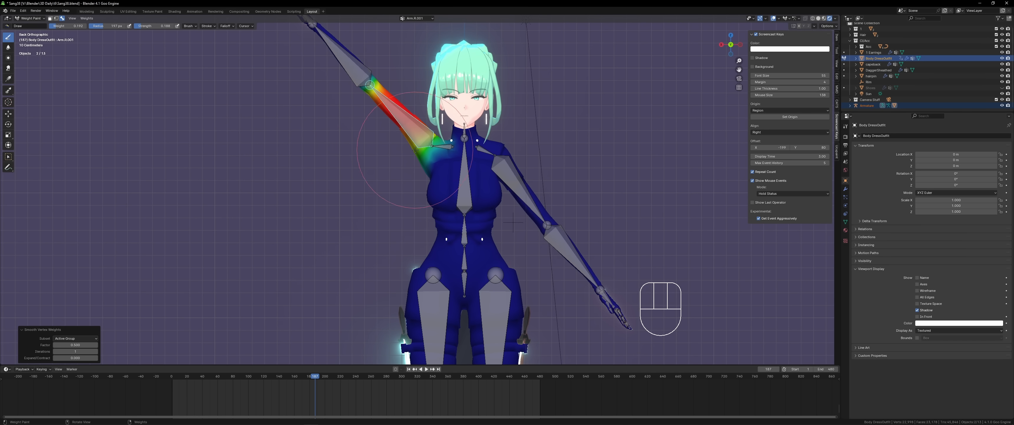
pyautogui.press('ctrl+z')
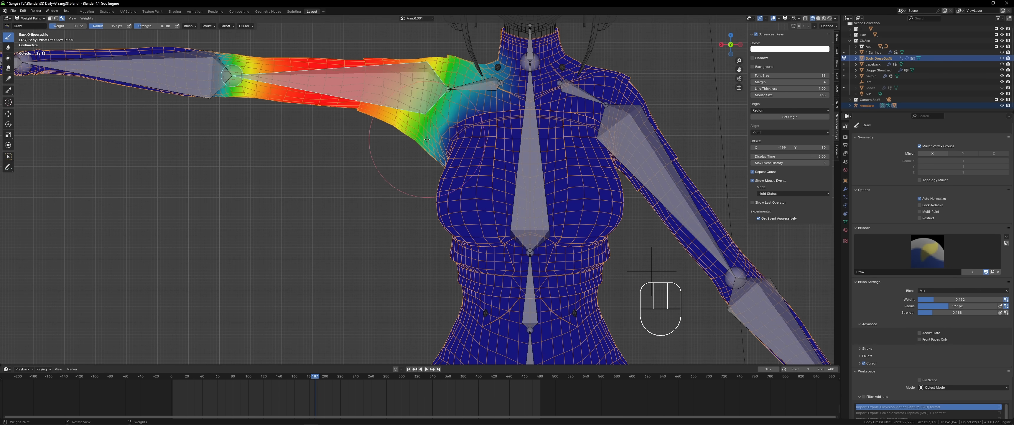
# Switch to weight painting the Leg.R region and undo three bad strokes.
pyautogui.press('ctrl+tab')
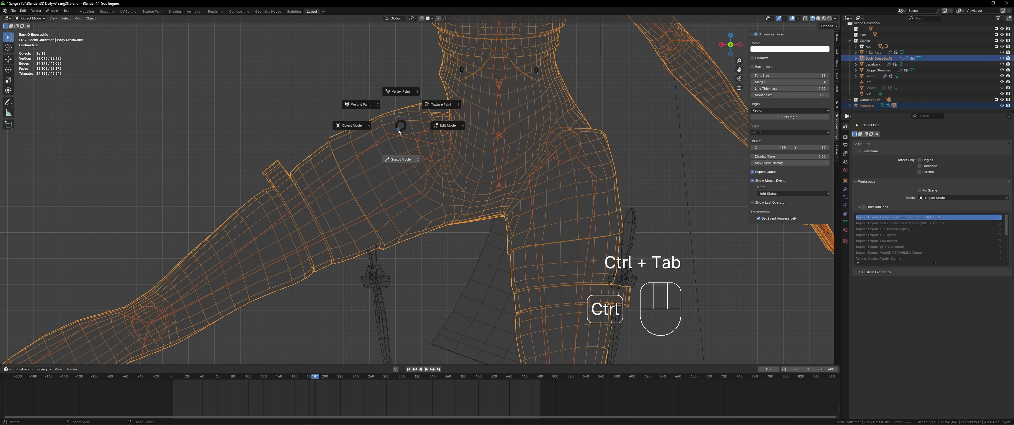
pyautogui.click(358, 104)
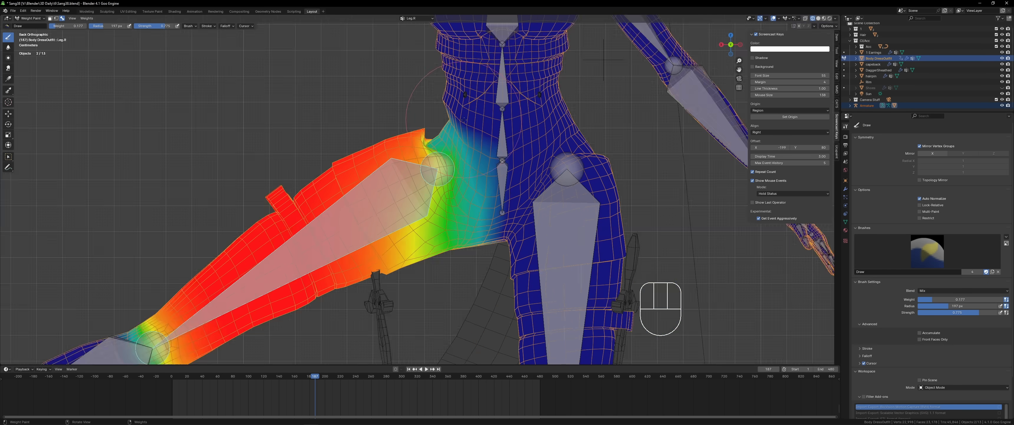
pyautogui.press('ctrl+z')
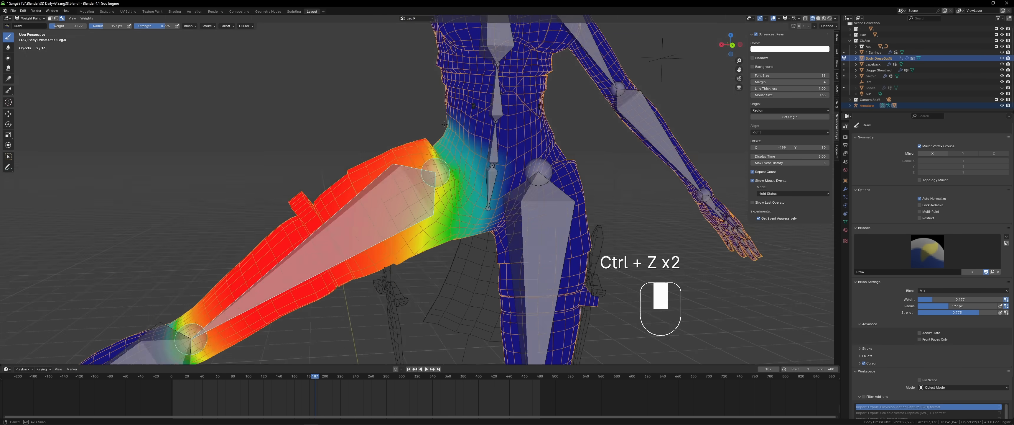
pyautogui.press('ctrl+z')
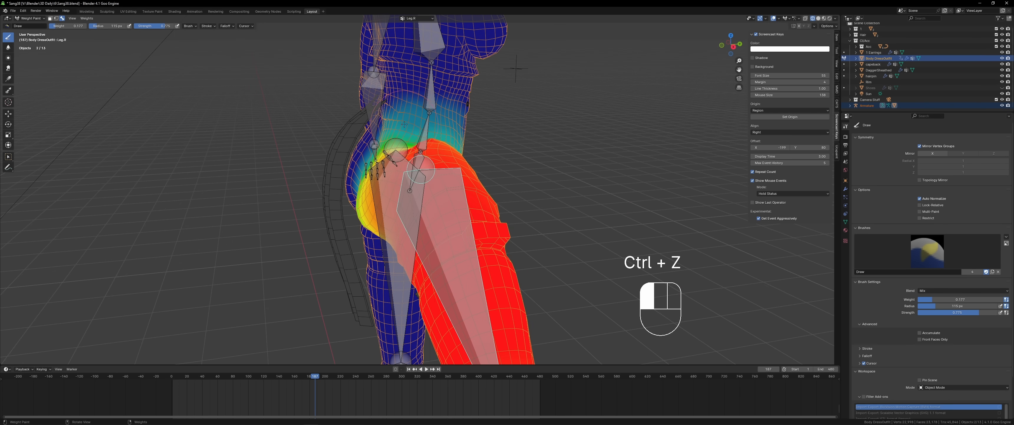
pyautogui.press('ctrl+z')
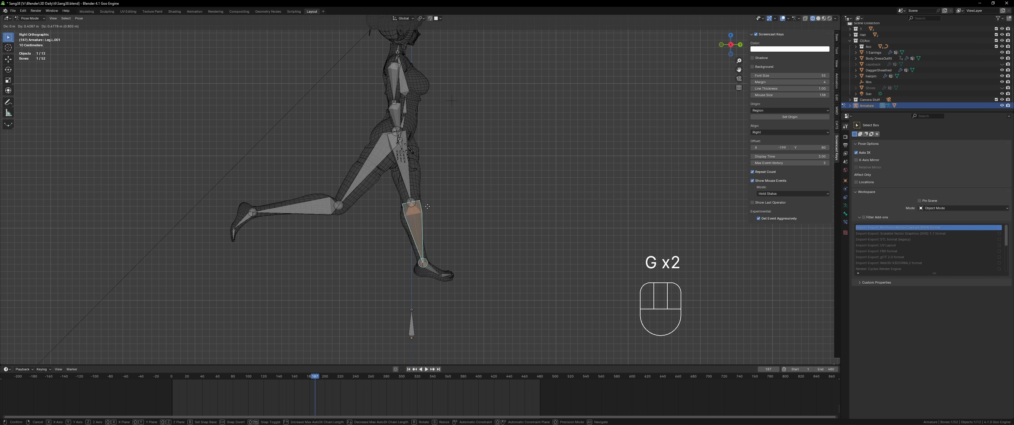
# Rotate the leg and spine bones to bend the upper body forward as a test.
pyautogui.press('r')
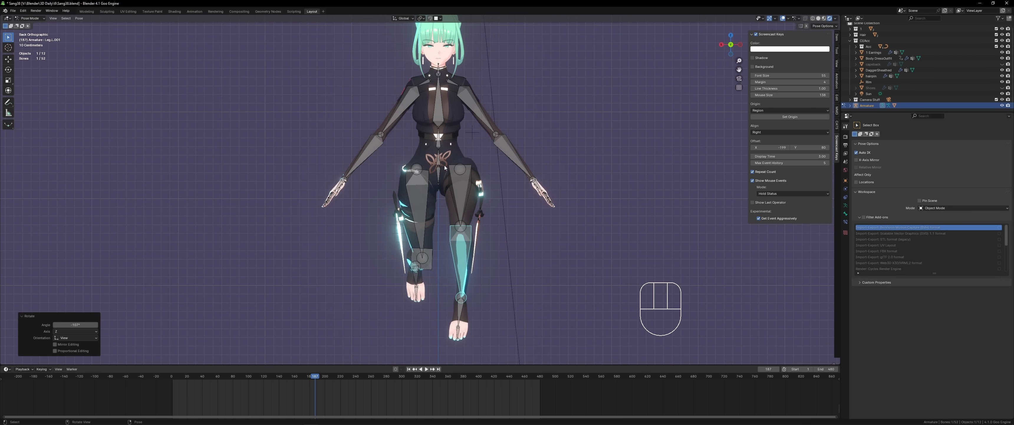
pyautogui.press('r')
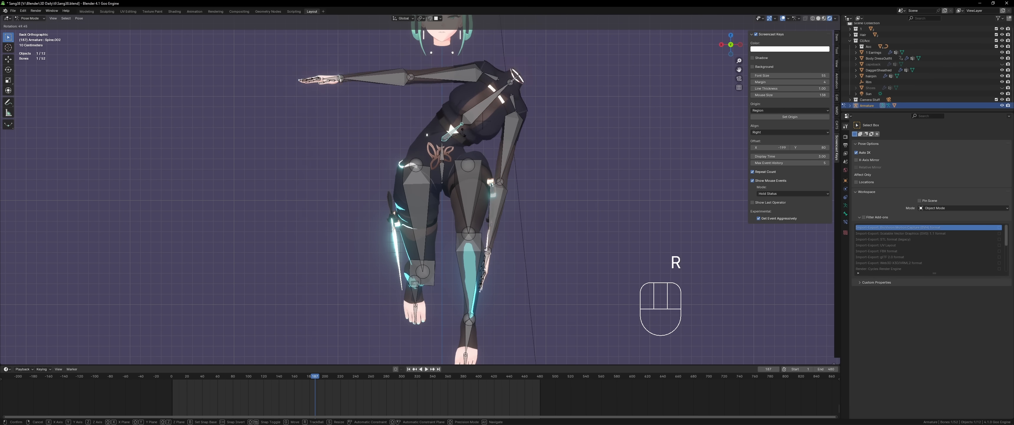
pyautogui.press('ctrl+tab')
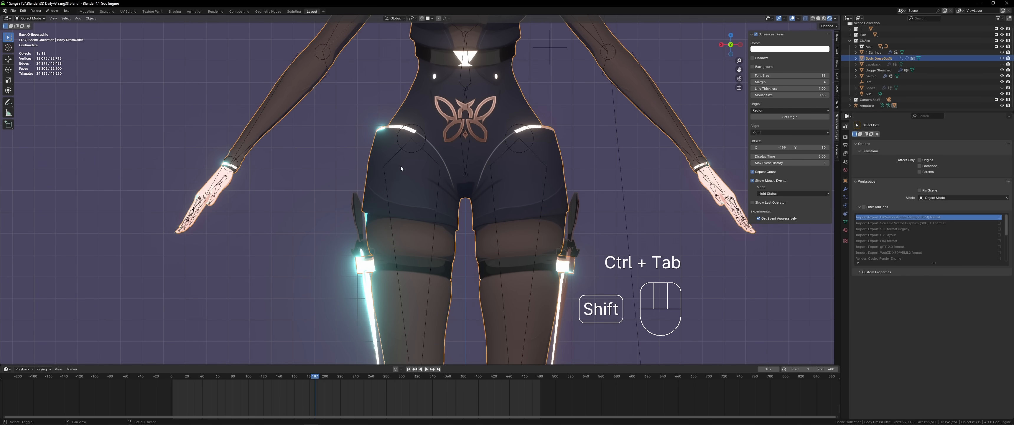
pyautogui.press('ctrl+tab')
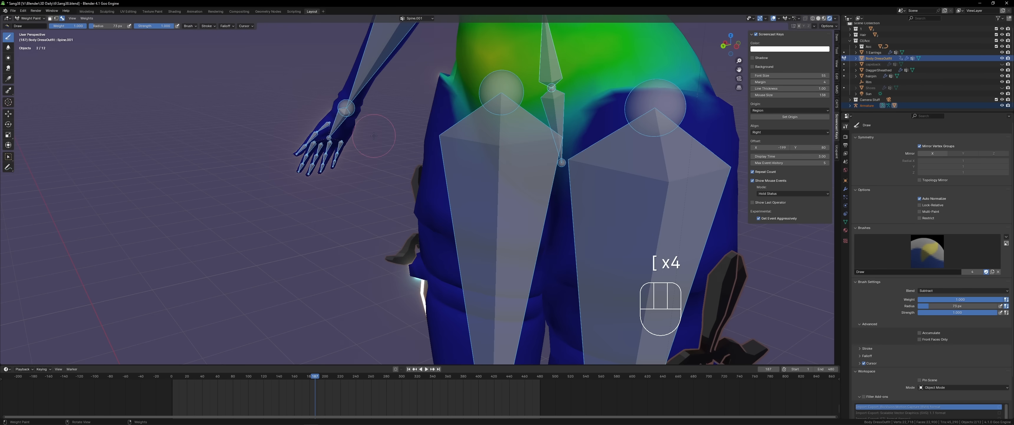
# Trim Spine.001 weights around the hips with a smaller brush, undoing stray changes.
pyautogui.press('h')
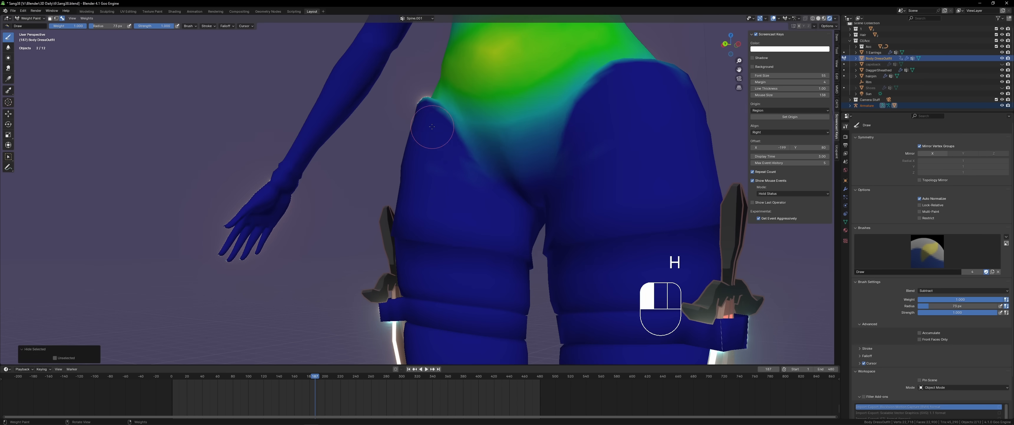
pyautogui.press('ctrl+z')
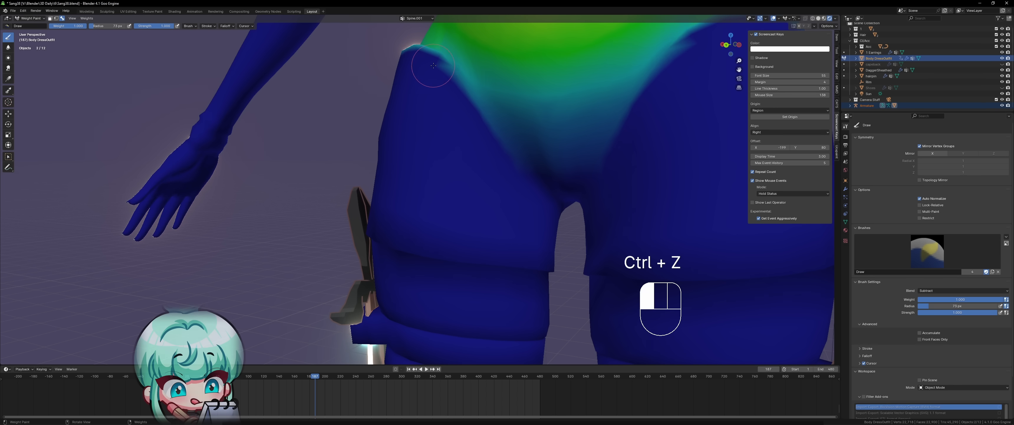
pyautogui.press('ctrl+z')
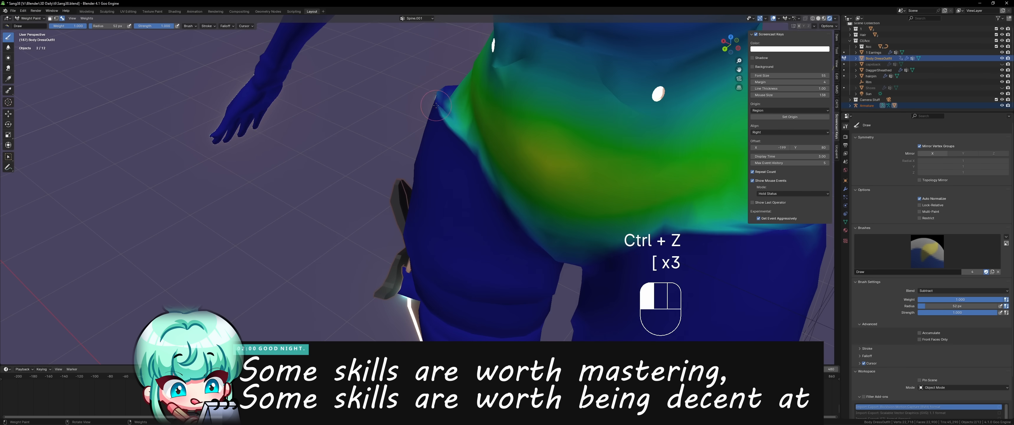
pyautogui.press('ctrl+z')
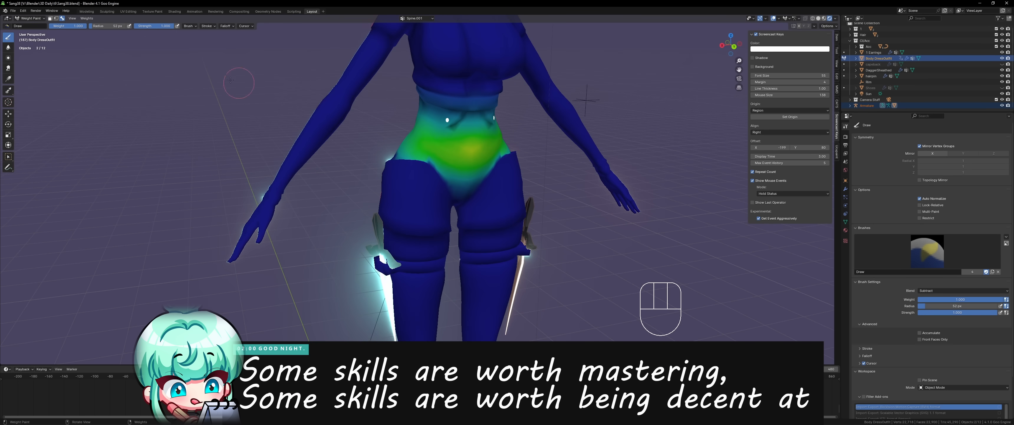
pyautogui.press('ctrl+tab')
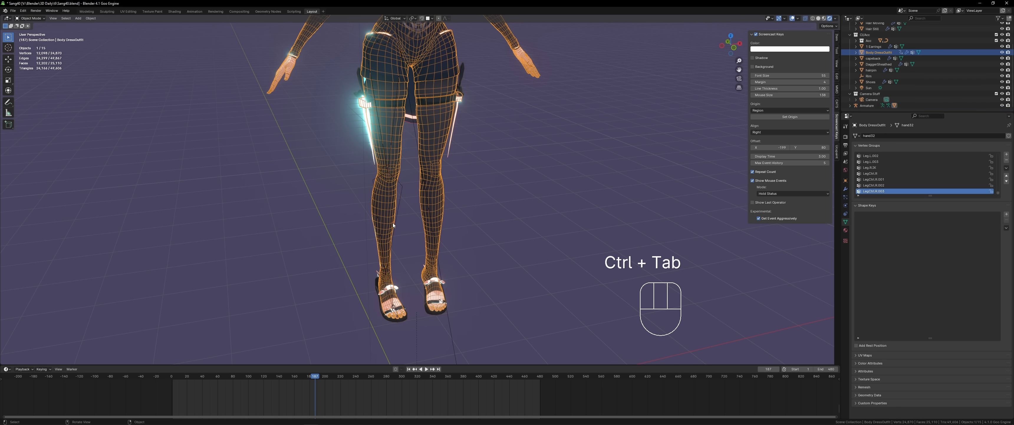
# Return to bone editing and disconnect the foot bone from the lower leg bone.
pyautogui.press('ctrl+tab')
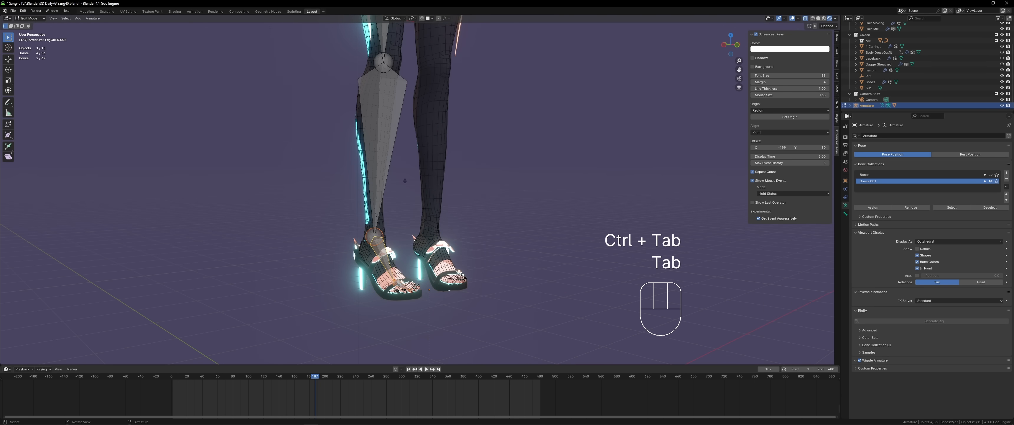
pyautogui.press('ctrl+tab')
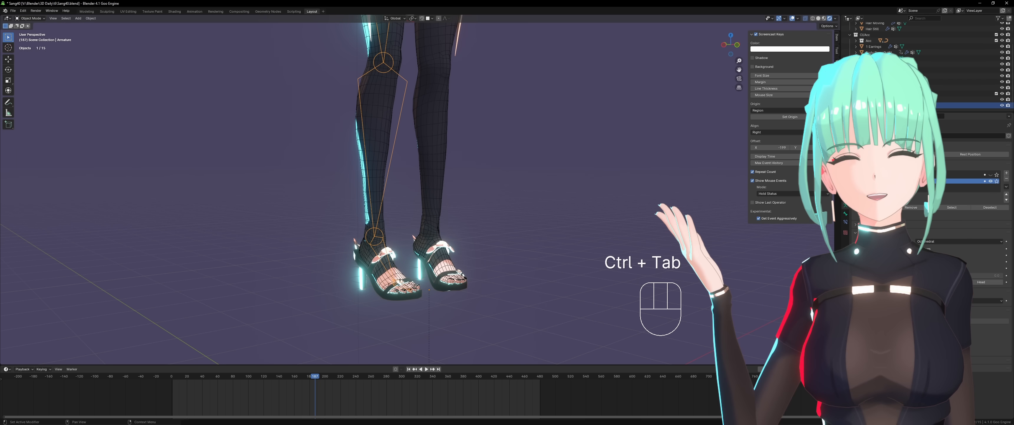
pyautogui.press('ctrl+tab')
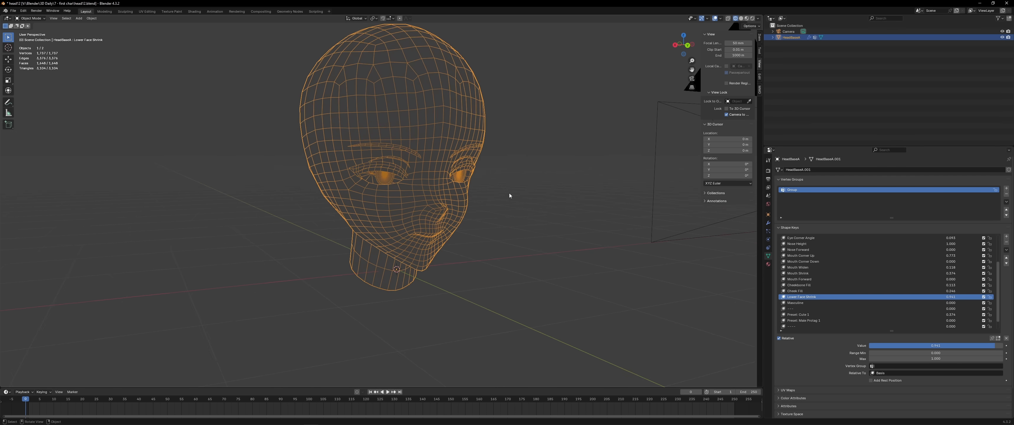
pyautogui.click(751, 18)
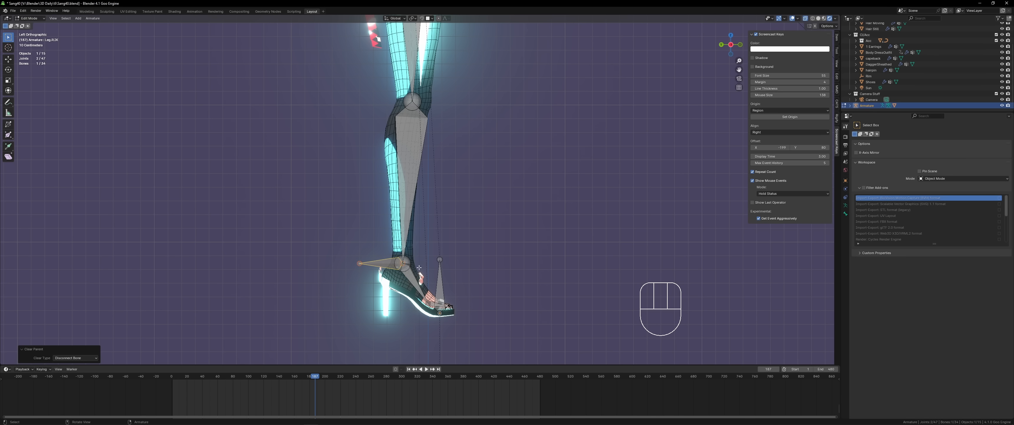
# Undo the recent weight-paint strokes on the shin so the lower leg bone's influence is restored.
pyautogui.press('ctrl+z')
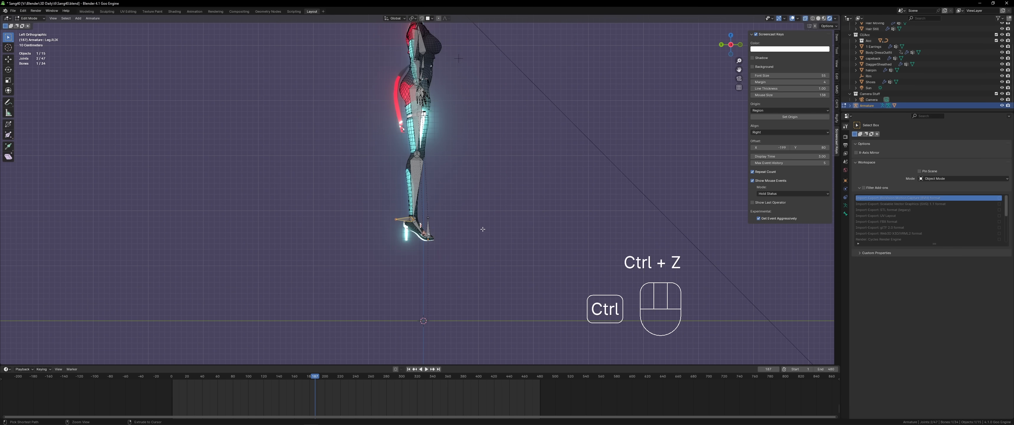
pyautogui.press('ctrl+z')
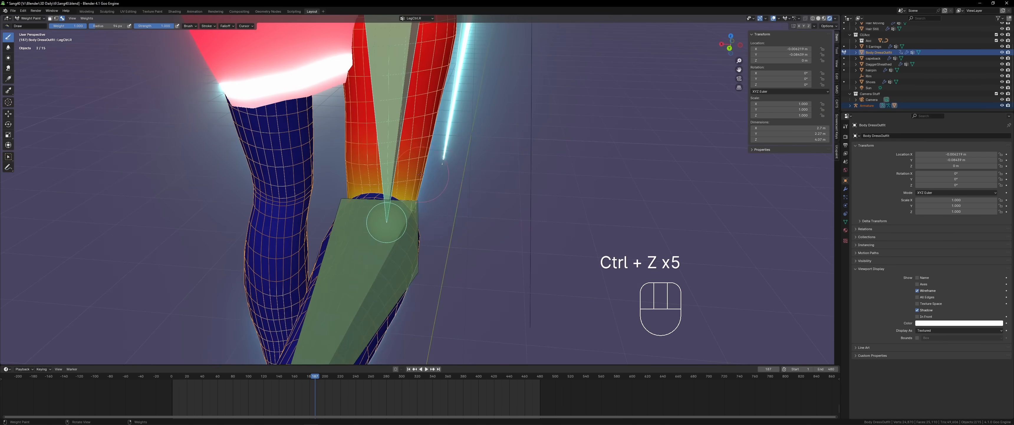
# Grab the leg control bone to bend the lower leg, check the deformation, and return to Pose Mode.
pyautogui.click(202, 37)
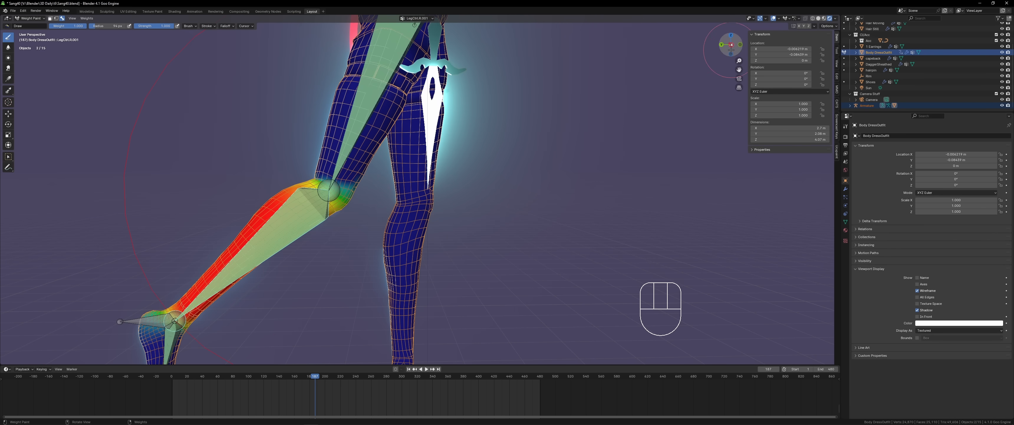
pyautogui.press('g')
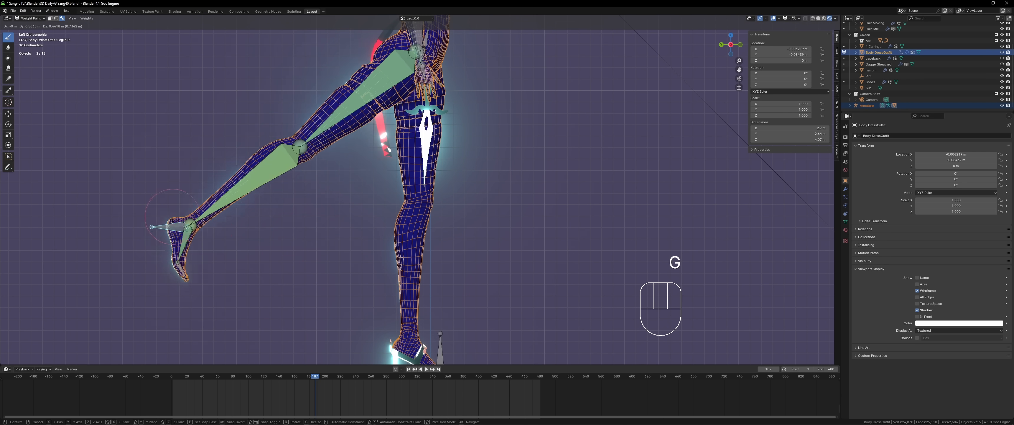
pyautogui.press('ctrl+tab')
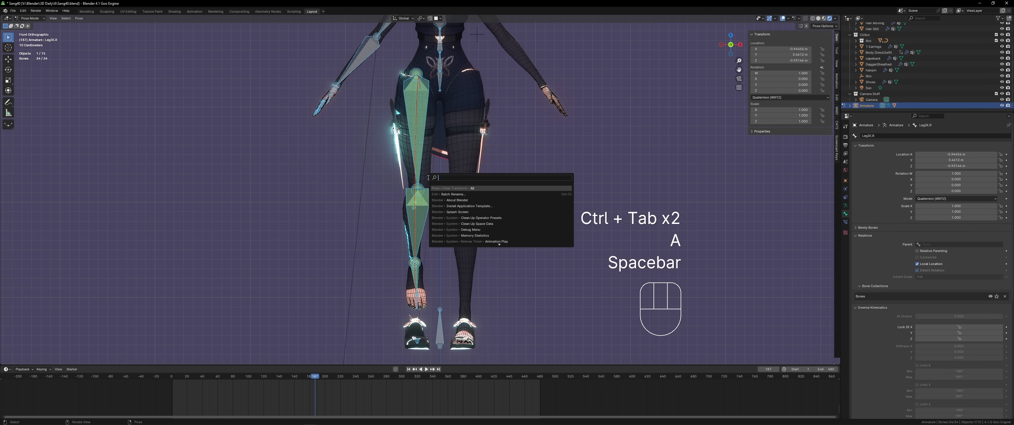
# Raise and bend the leg as a test pose, then return to Weight Paint on a toe vertex group.
pyautogui.press('g')
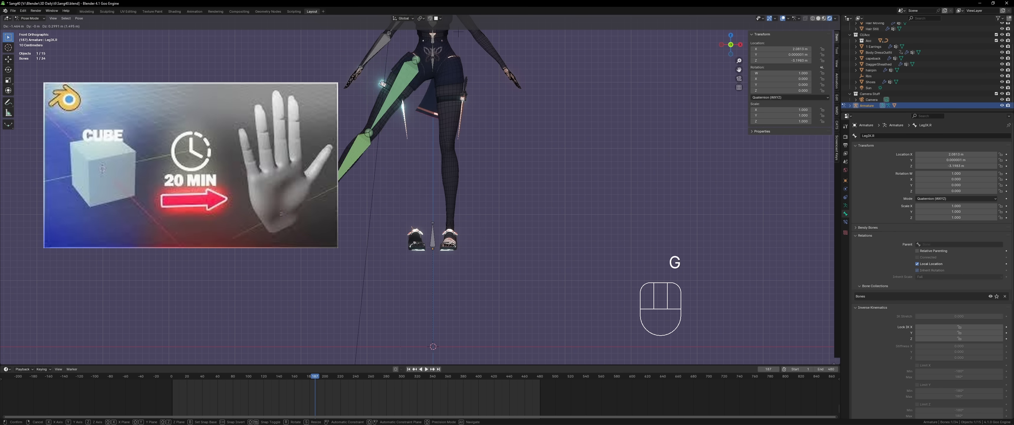
pyautogui.moveTo(504, 153)
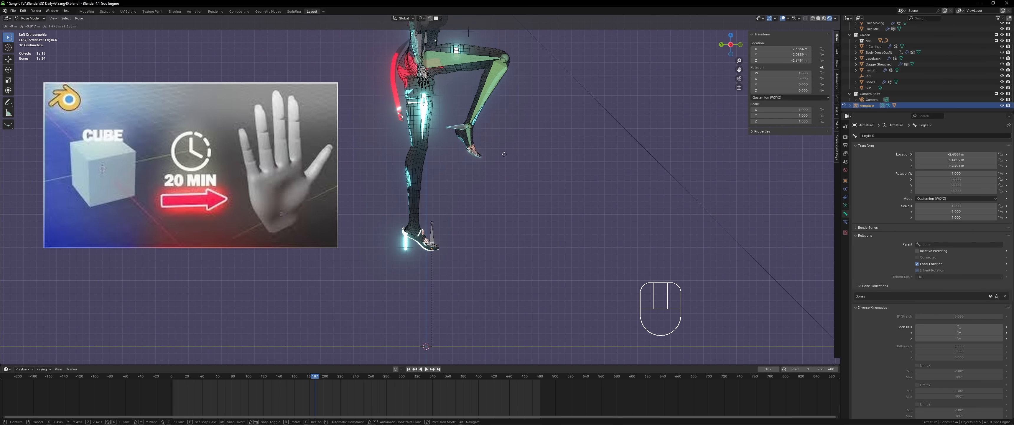
pyautogui.press('Tab')
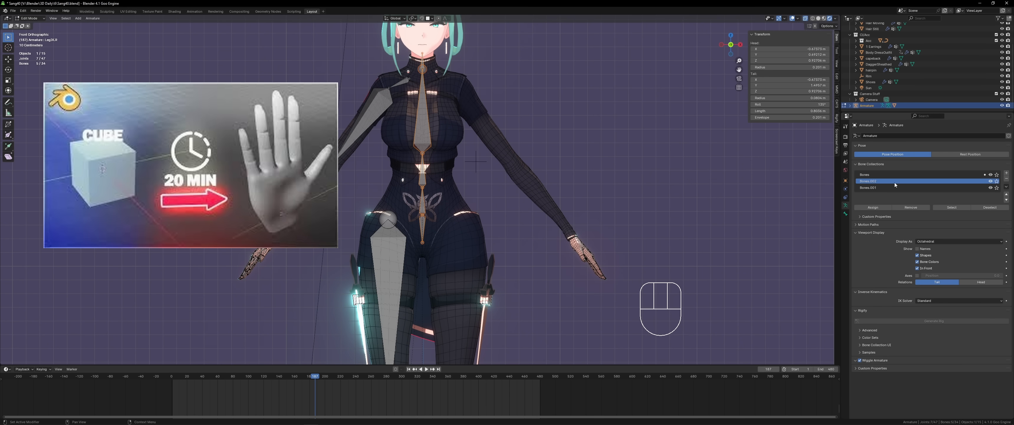
pyautogui.press('space')
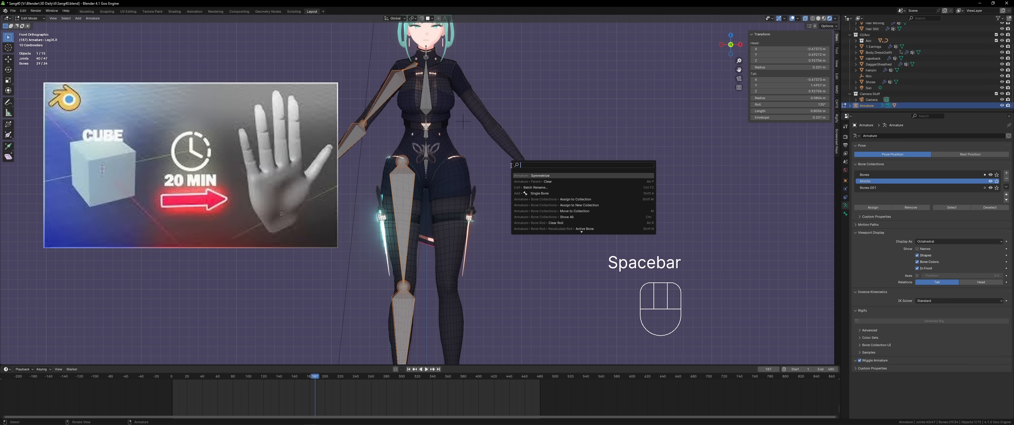
pyautogui.press('ctrl+tab')
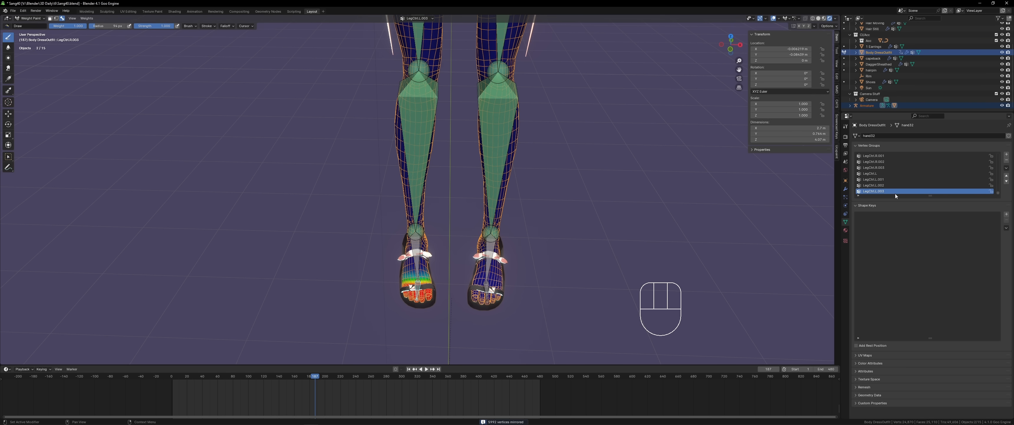
# Pose the feet to check the toe weights, then select the Leg.L vertex group for painting.
pyautogui.click(873, 161)
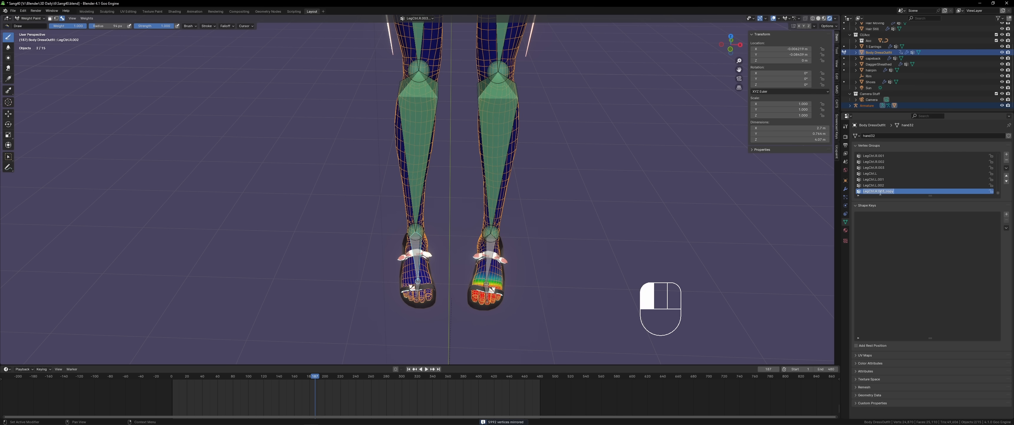
pyautogui.press('ctrl+tab')
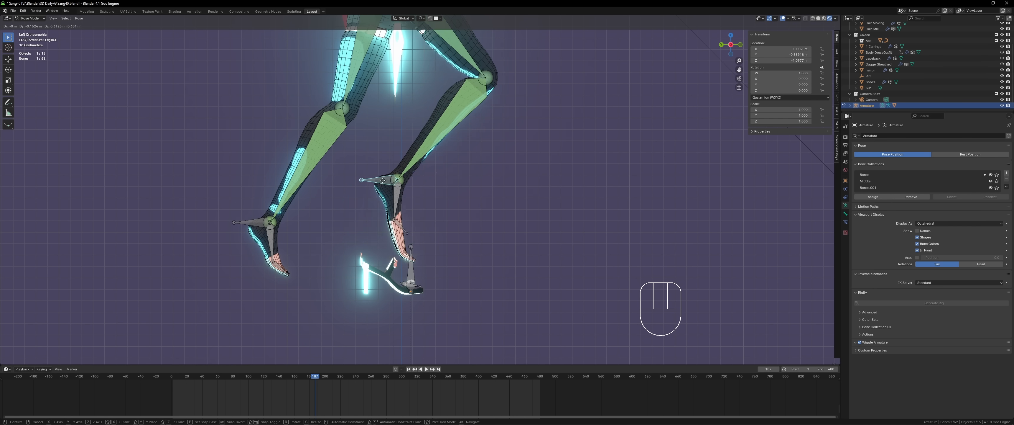
pyautogui.press('ctrl+tab')
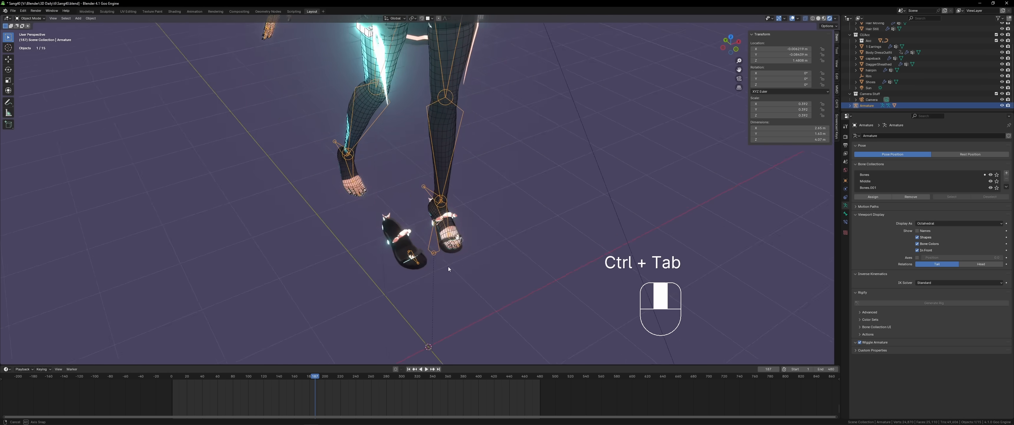
pyautogui.press('ctrl+tab')
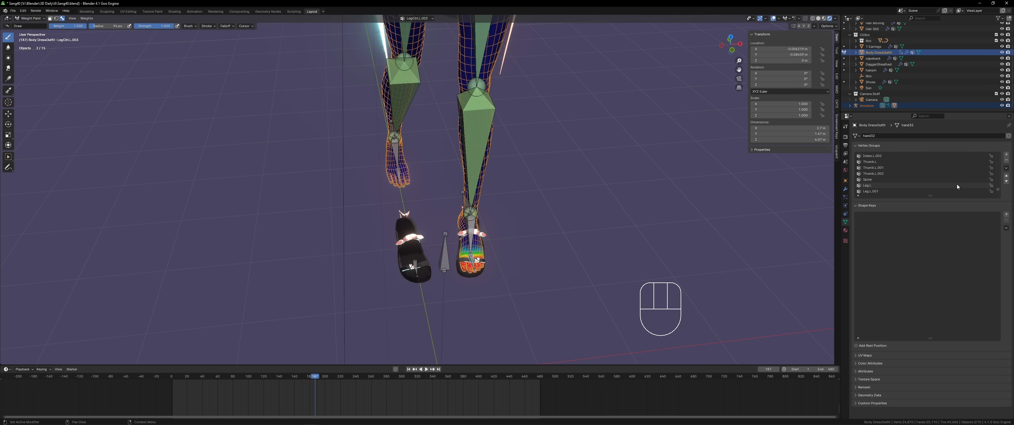
pyautogui.click(867, 167)
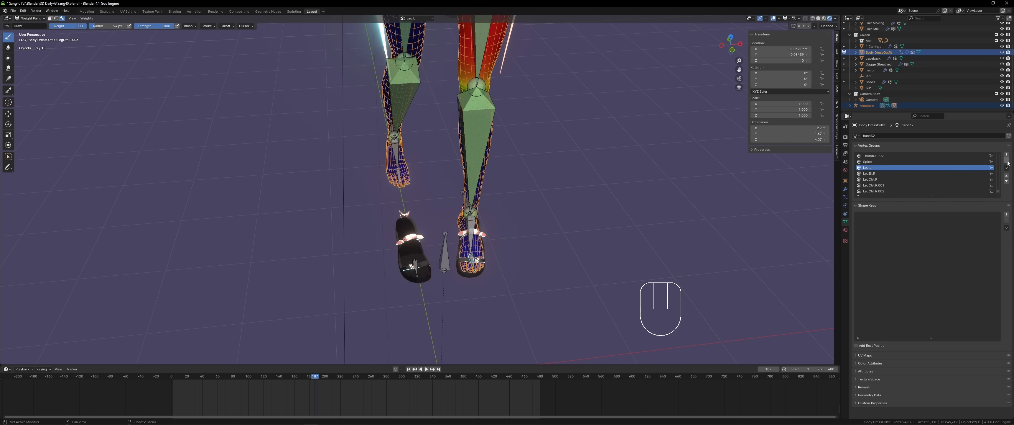
# Swing the leg to test weights, clear a spine bone's parent, and return to rest pose.
pyautogui.press('ctrl+tab')
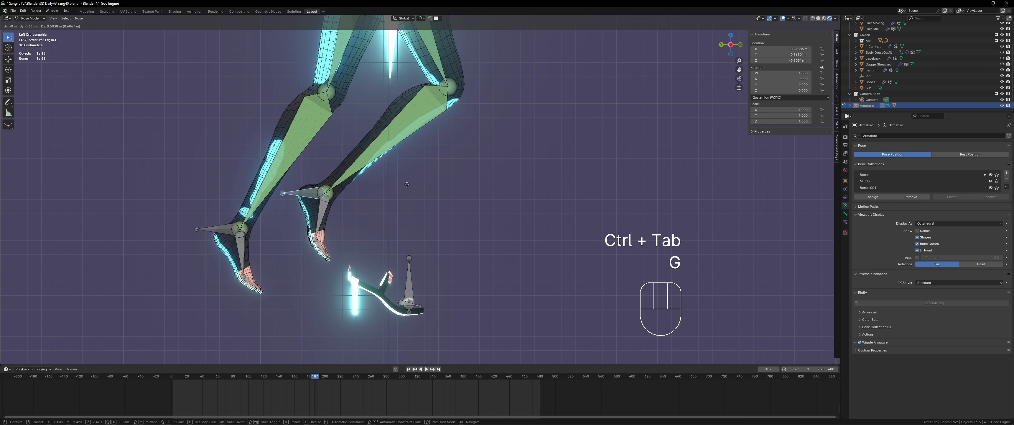
pyautogui.press('a')
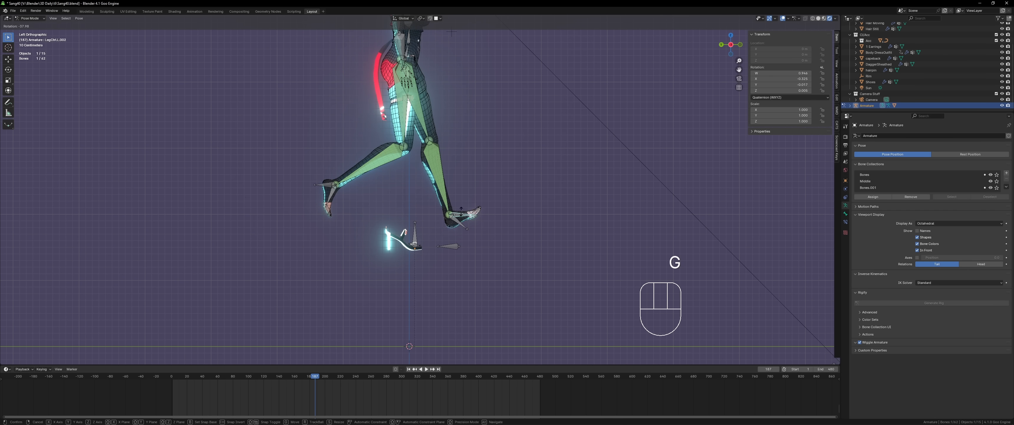
pyautogui.press('space')
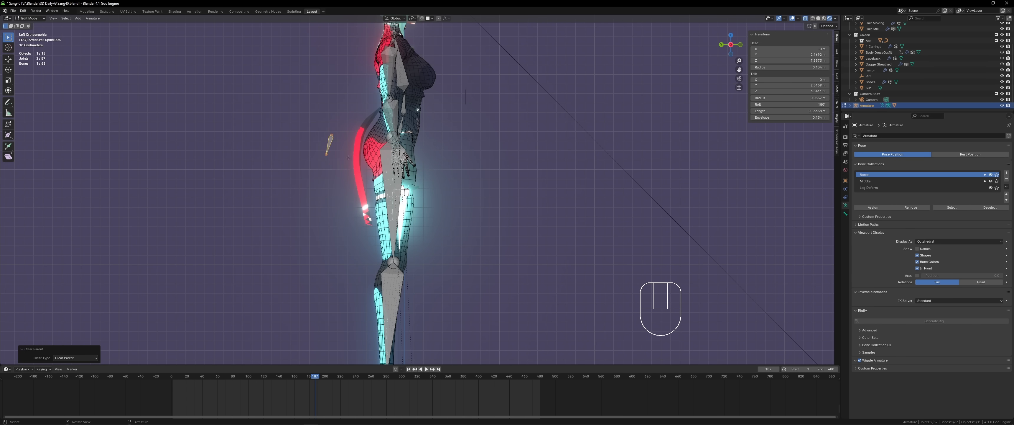
pyautogui.press('r')
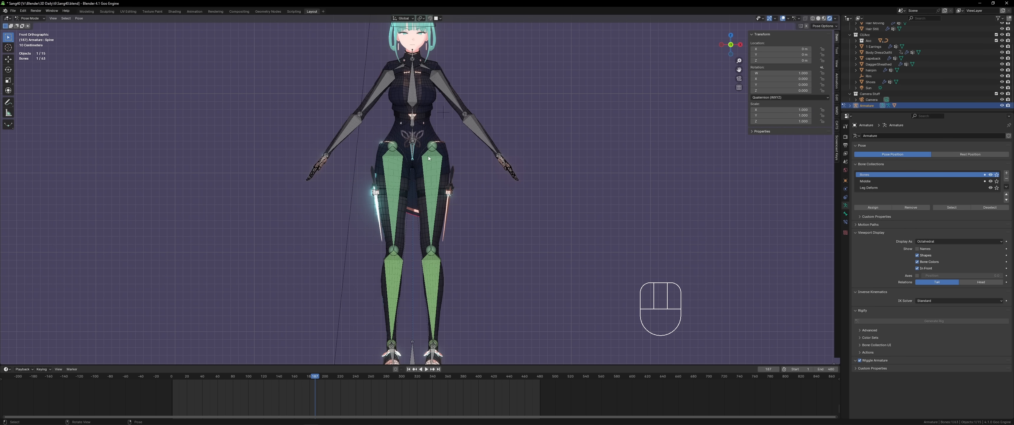
# Rotate the spine to test the torso, enable Auto IK, and grab a fingertip to curl the fingers.
pyautogui.press('r')
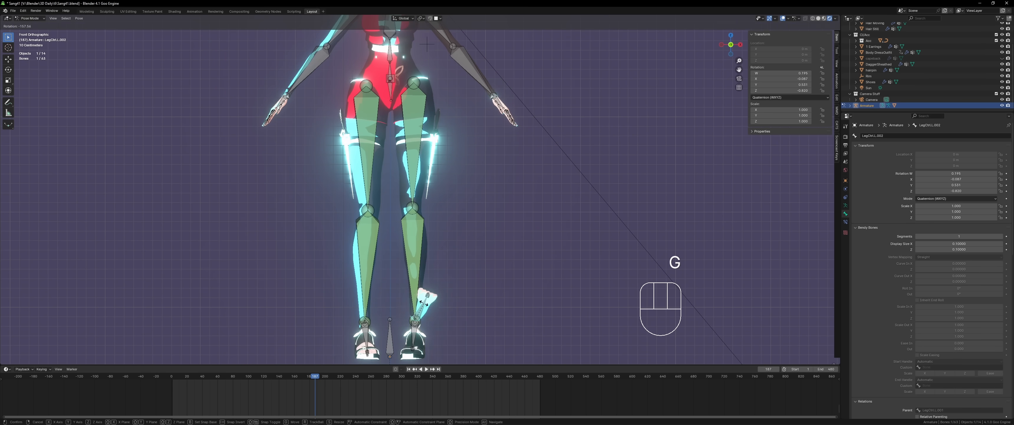
pyautogui.press('r')
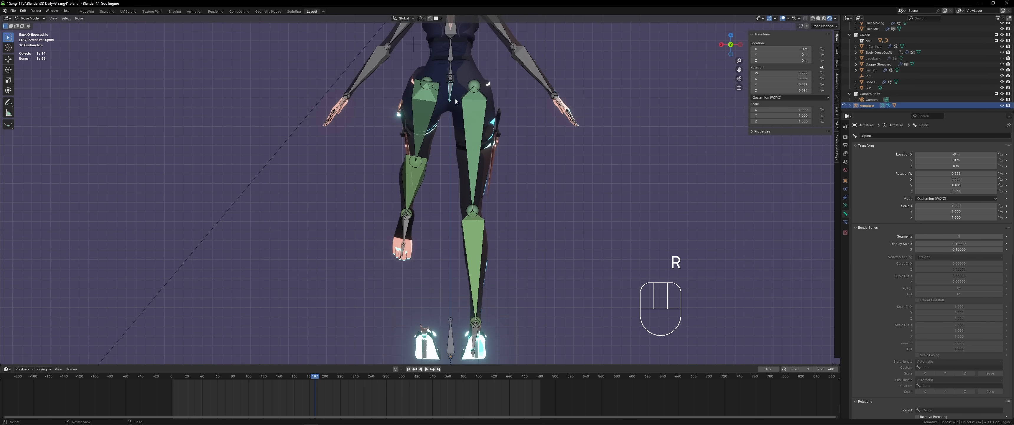
pyautogui.press('Ctrl+Tab')
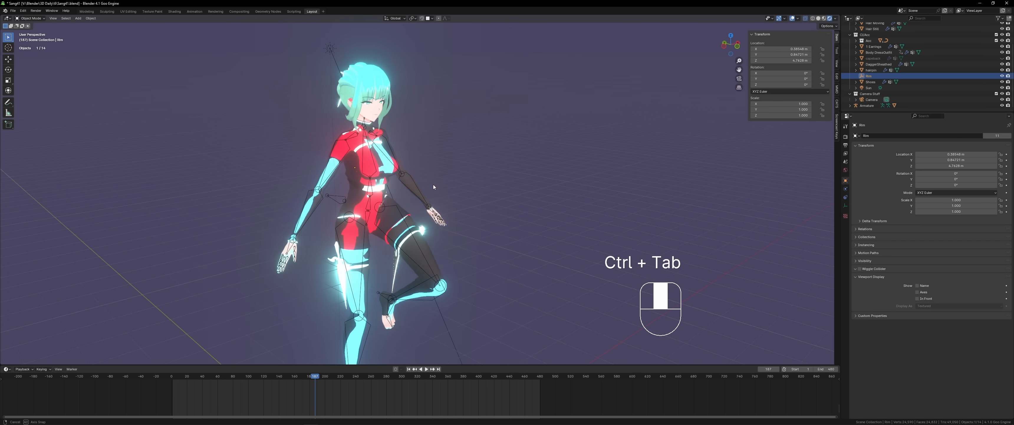
pyautogui.press('Ctrl+Tab')
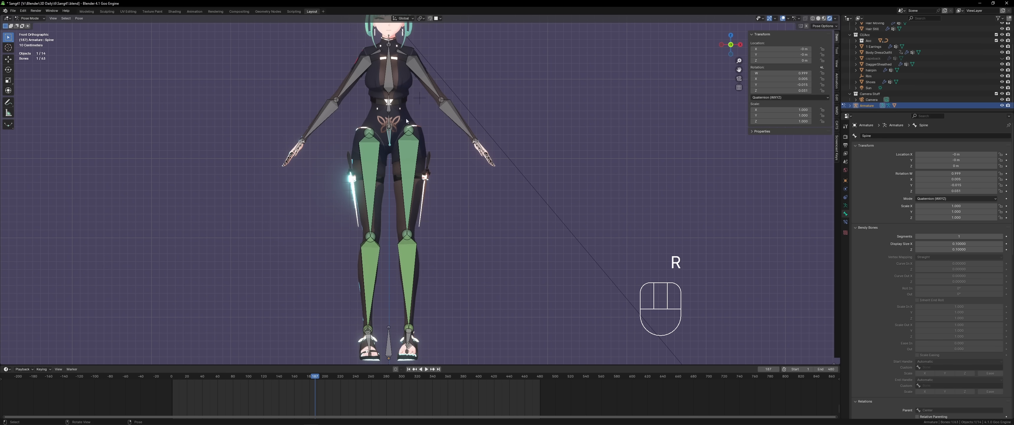
pyautogui.press('r')
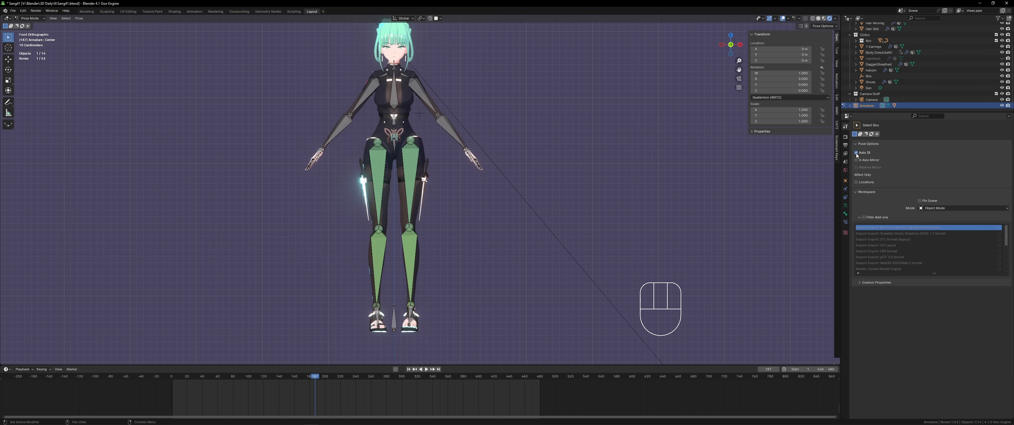
pyautogui.press('g')
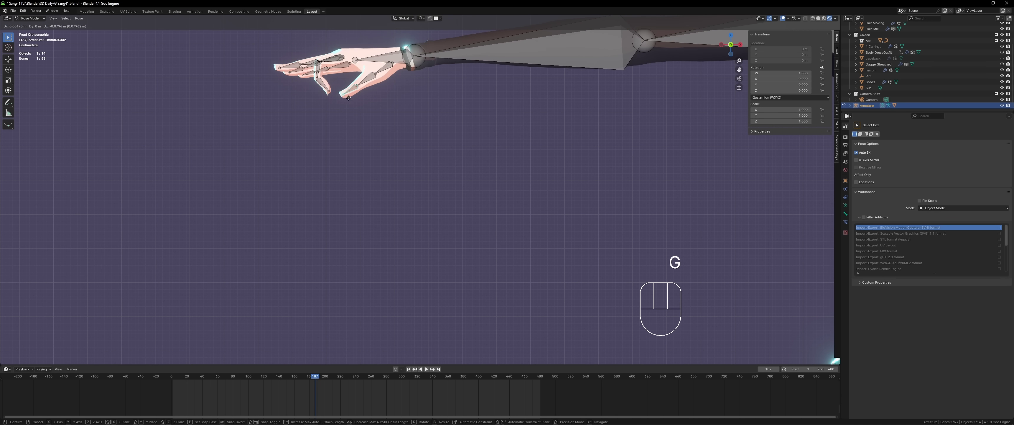
# Pull and rotate the fingertip bones to start curling the hand into a natural pose.
pyautogui.press('g')
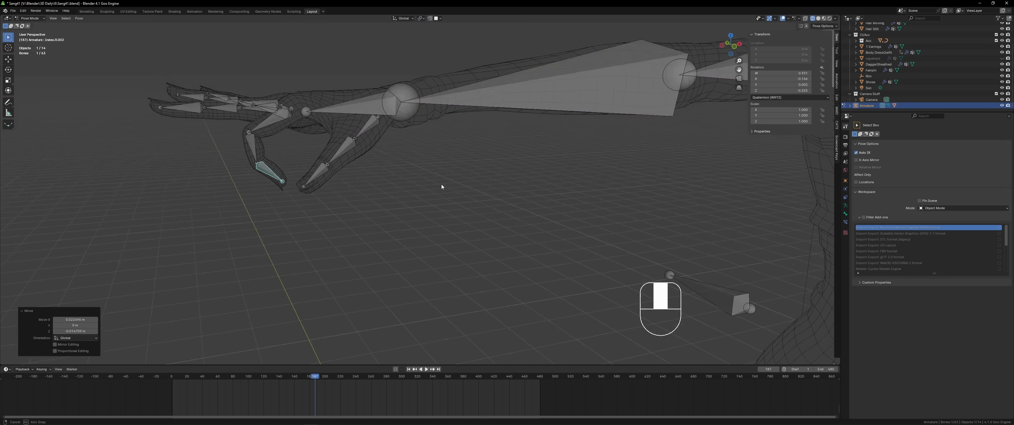
pyautogui.press('r')
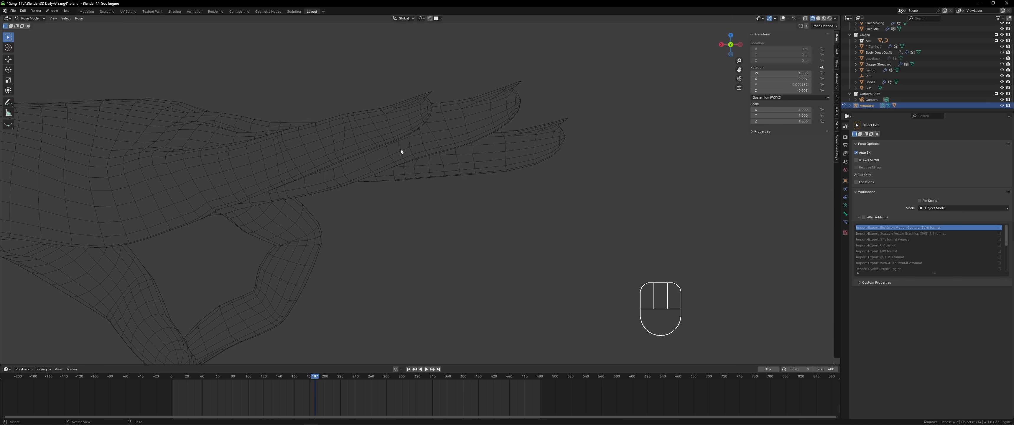
pyautogui.press('g')
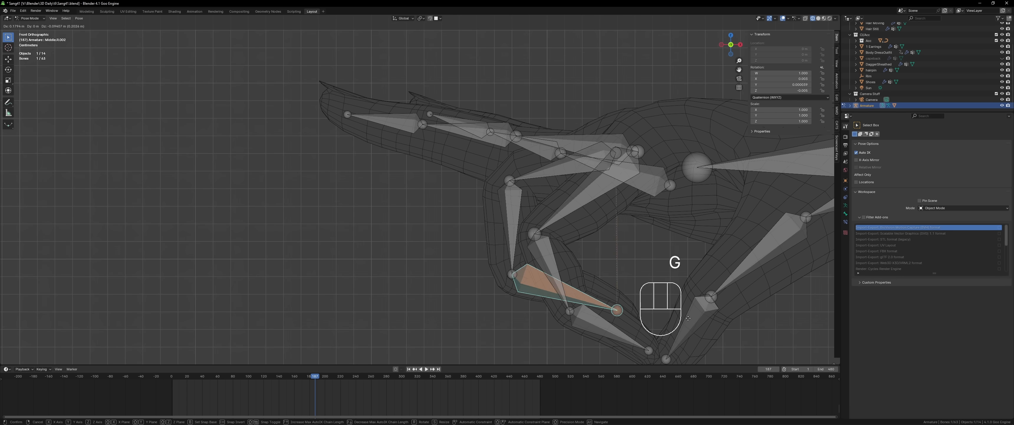
pyautogui.click(558, 241)
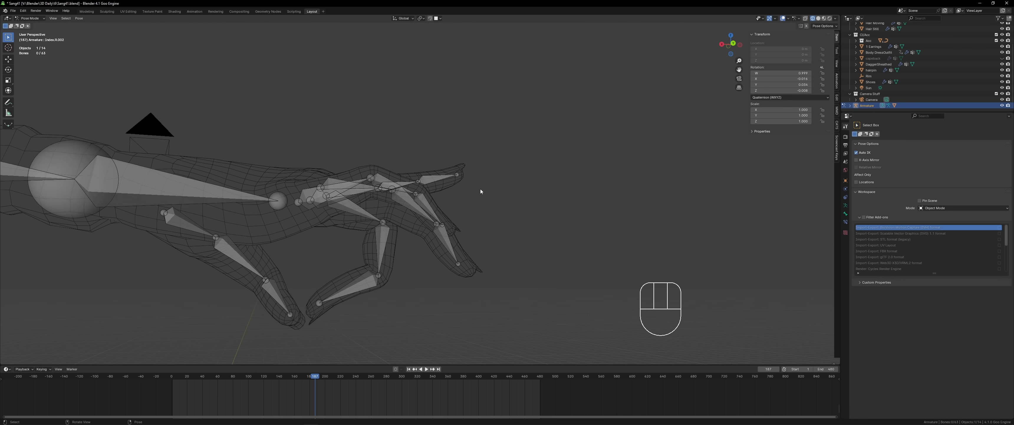
# Adjust the remaining finger bones to finish the curled hand pose and save the file.
pyautogui.click(879, 52)
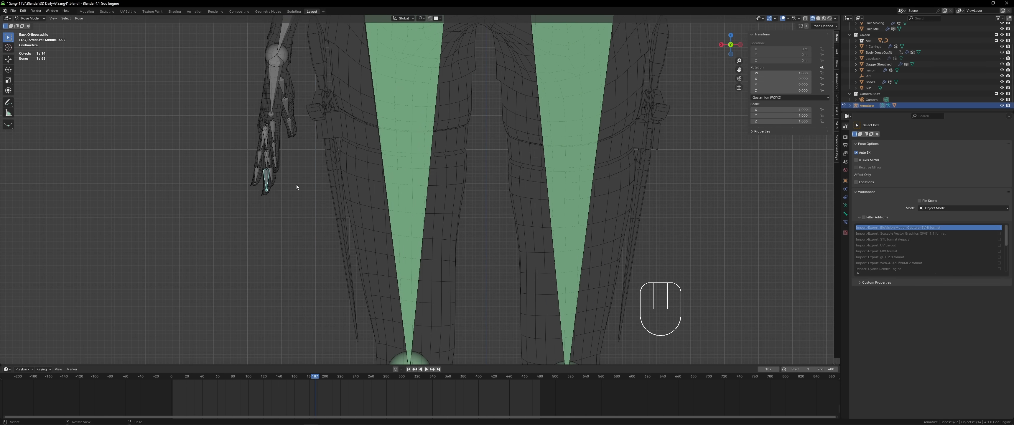
pyautogui.press('r')
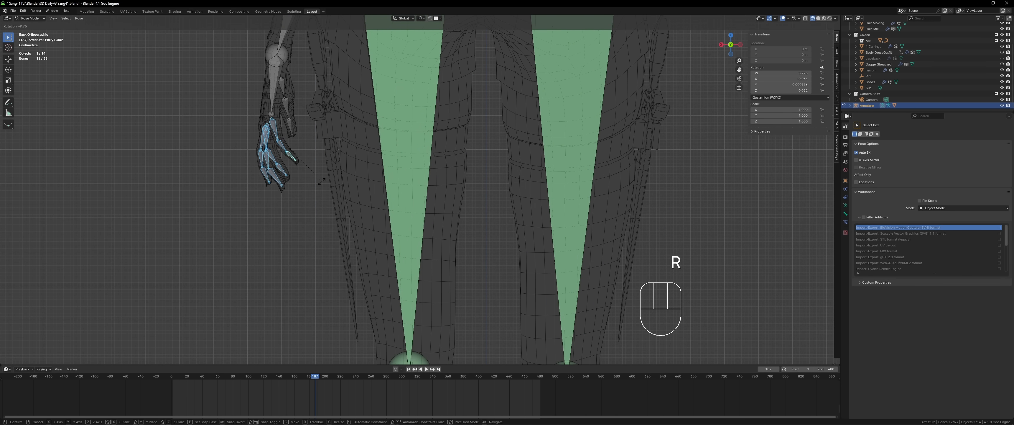
pyautogui.press('g')
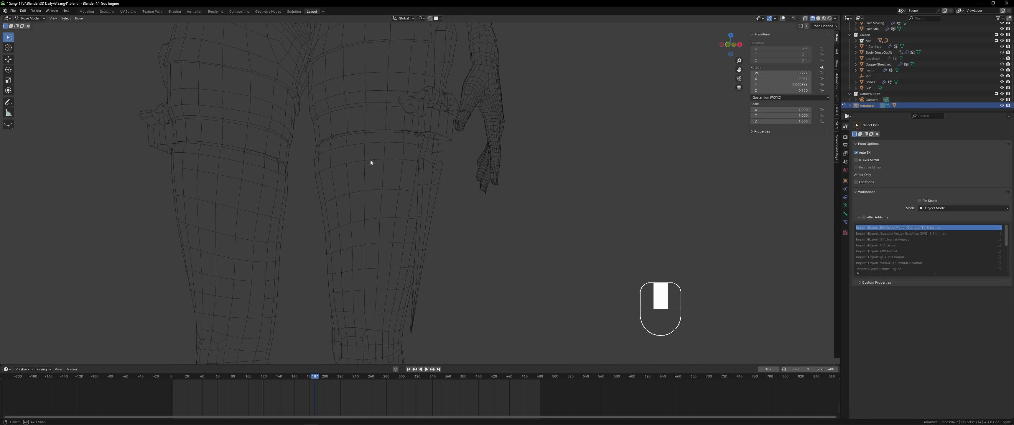
pyautogui.press('ctrl+tab')
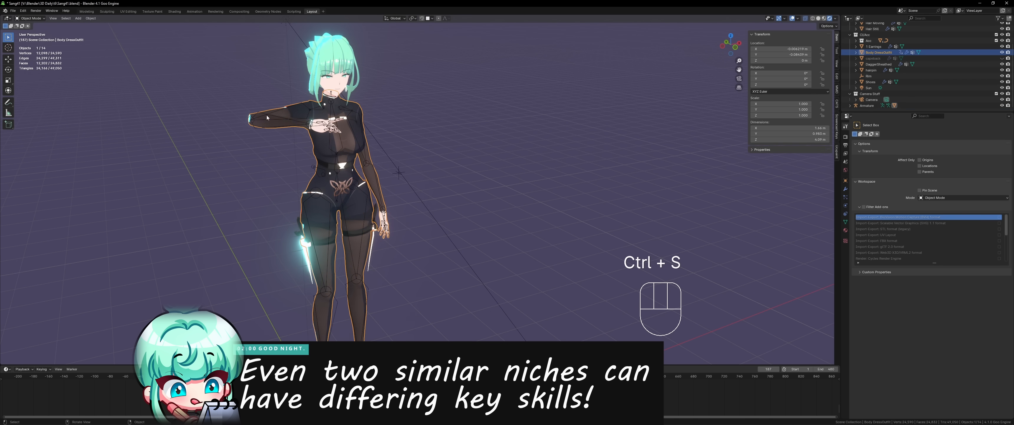
# Raise the knee with the leg IK bone, review the whole character, and save.
pyautogui.press('ctrl+Tab')
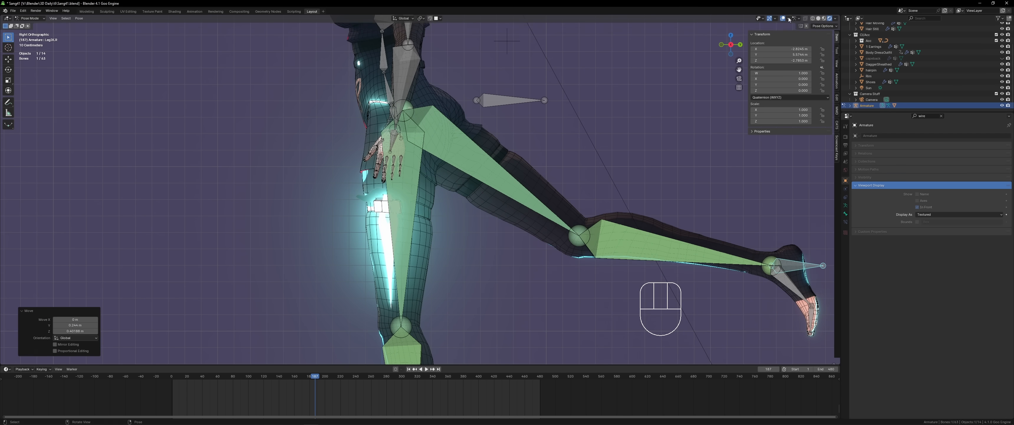
pyautogui.press('g')
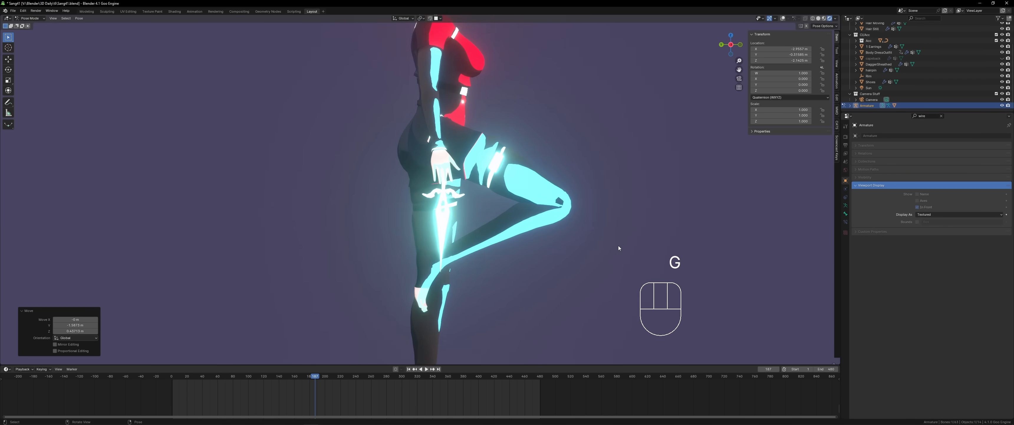
pyautogui.moveTo(466, 296)
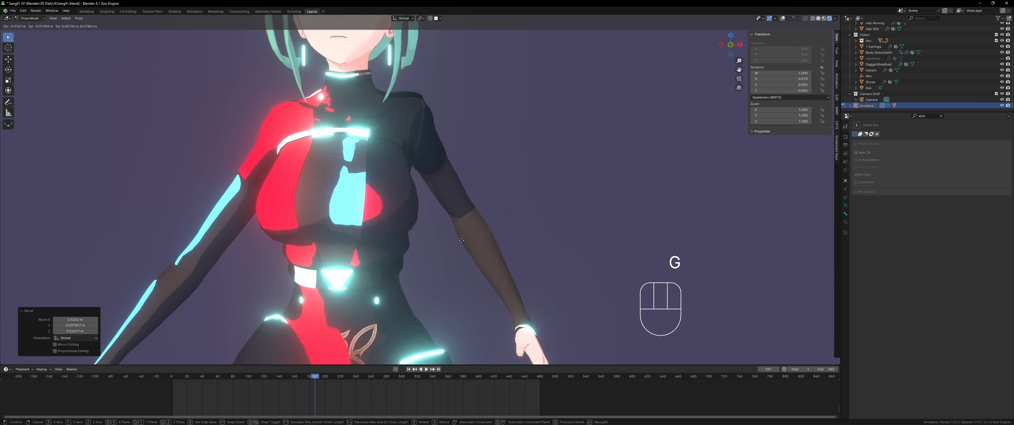
pyautogui.press('ctrl+tab')
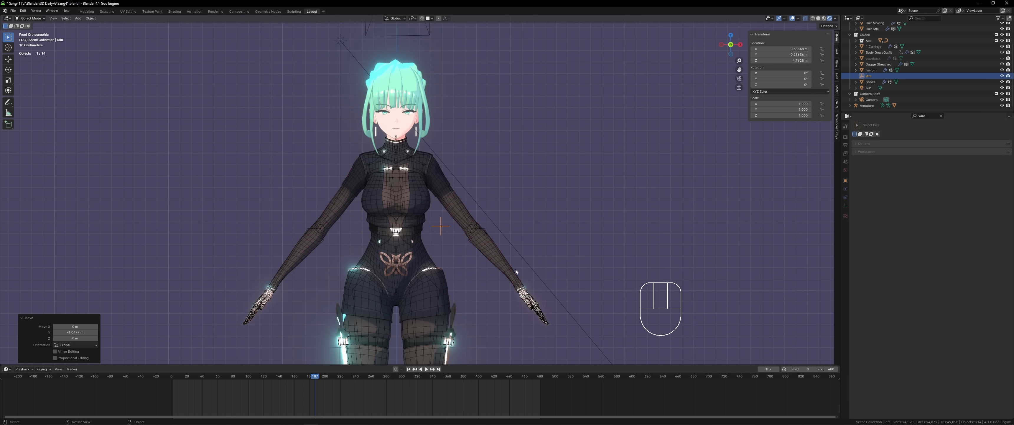
pyautogui.press('ctrl+s')
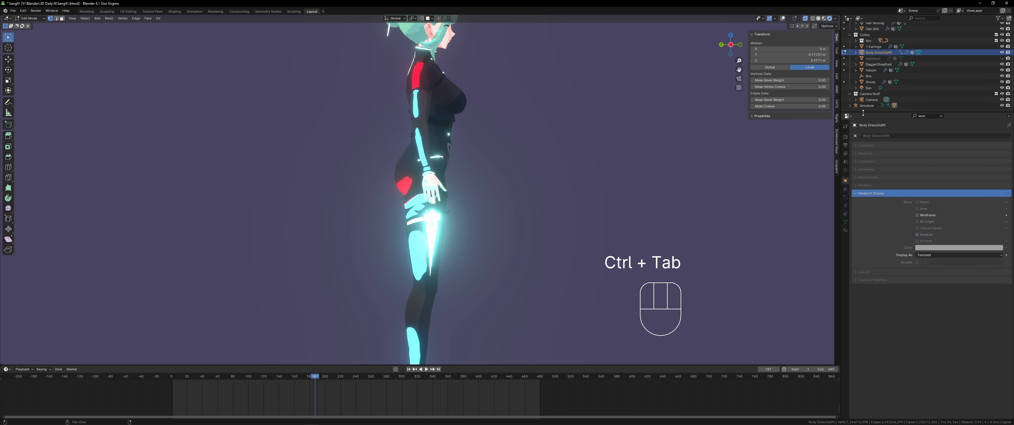
# Pose the foot into a raised kick and bend the leg across the body, then return to rest pose.
pyautogui.press('ctrl+tab')
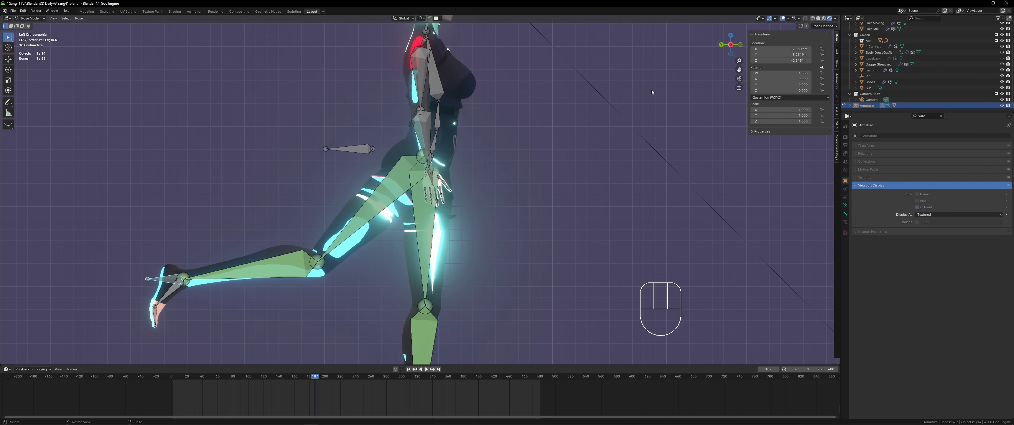
pyautogui.press('g')
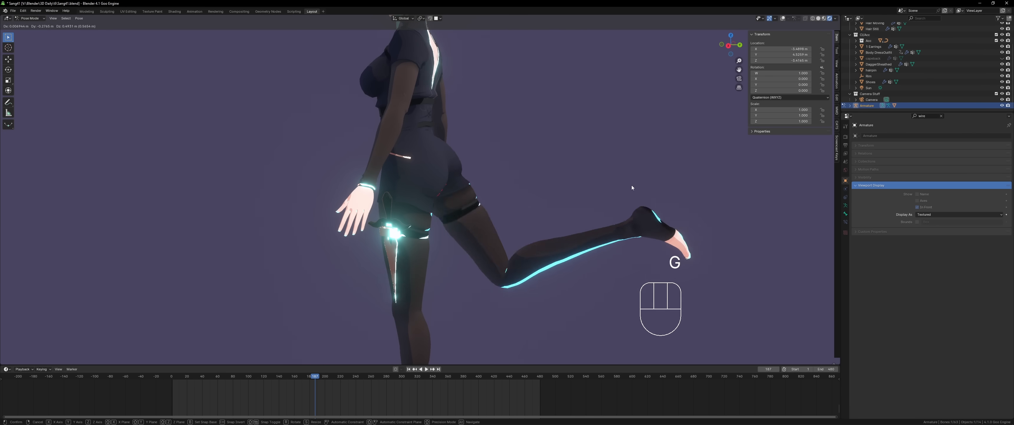
pyautogui.moveTo(336, 119)
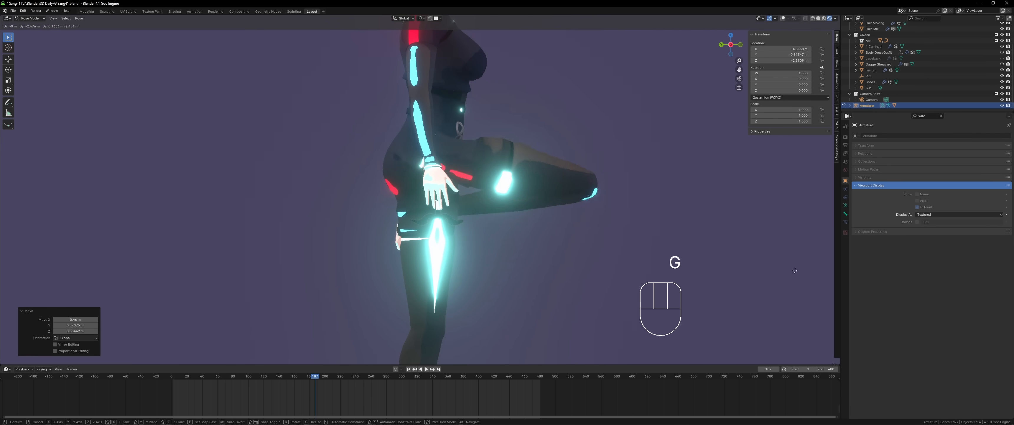
pyautogui.press('g')
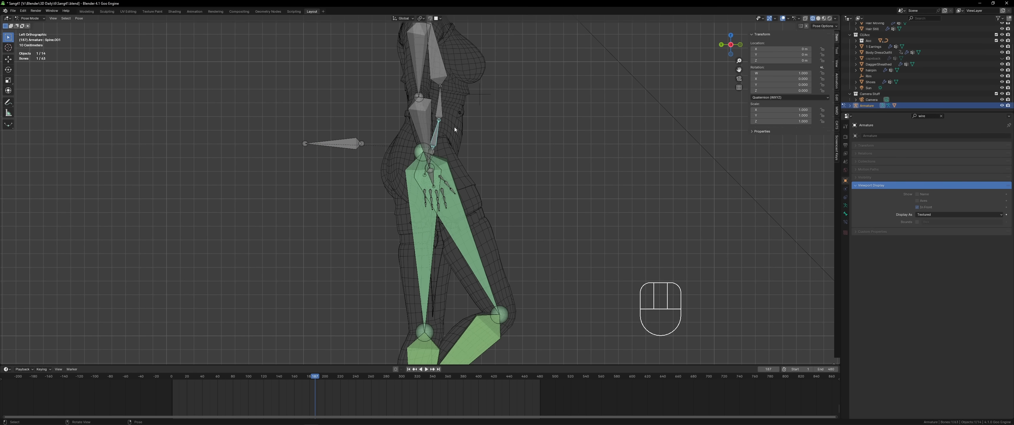
pyautogui.press('r')
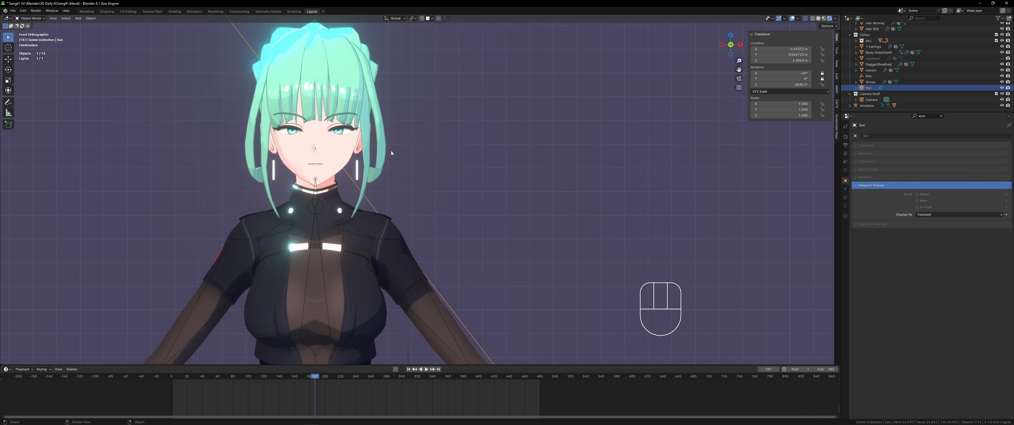
# Try face shape key values on the head and undo them.
pyautogui.press('ctrl+tab')
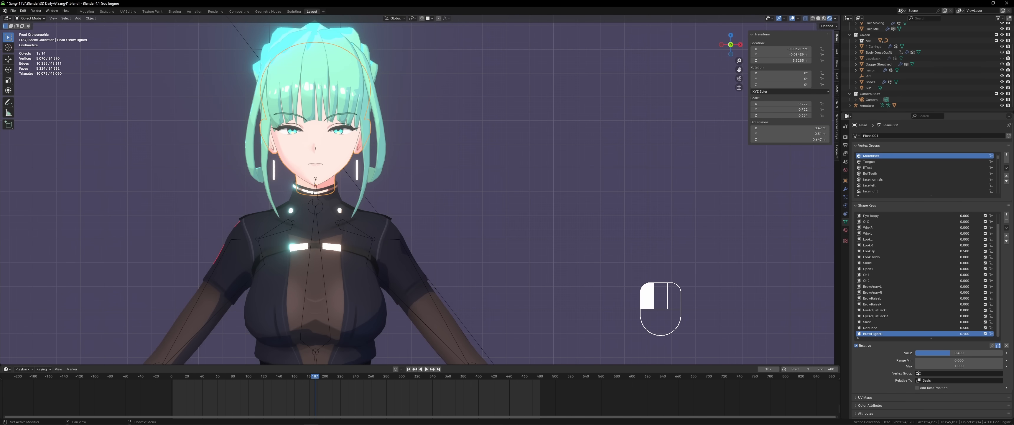
pyautogui.press('ctrl+z')
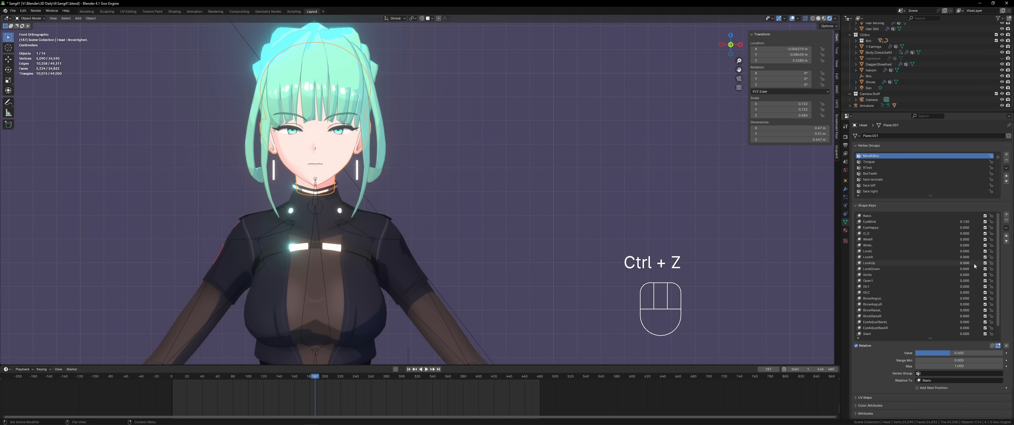
pyautogui.press('ctrl+z')
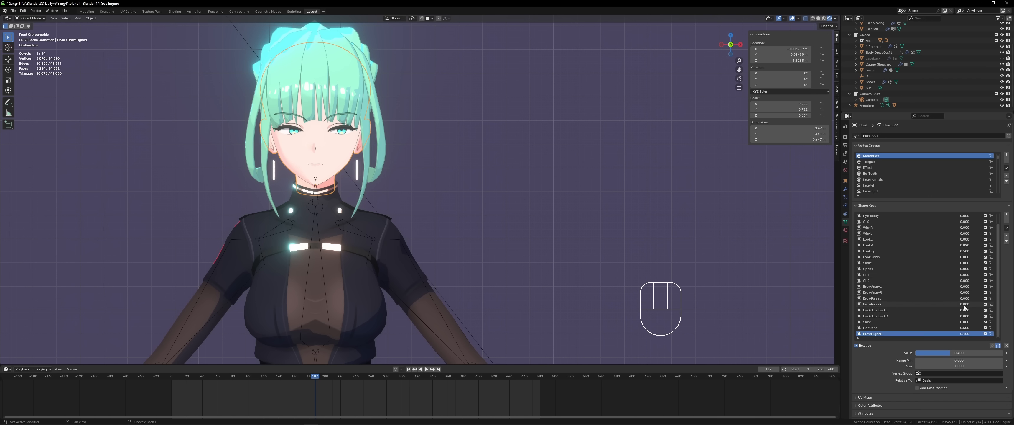
pyautogui.press('ctrl')
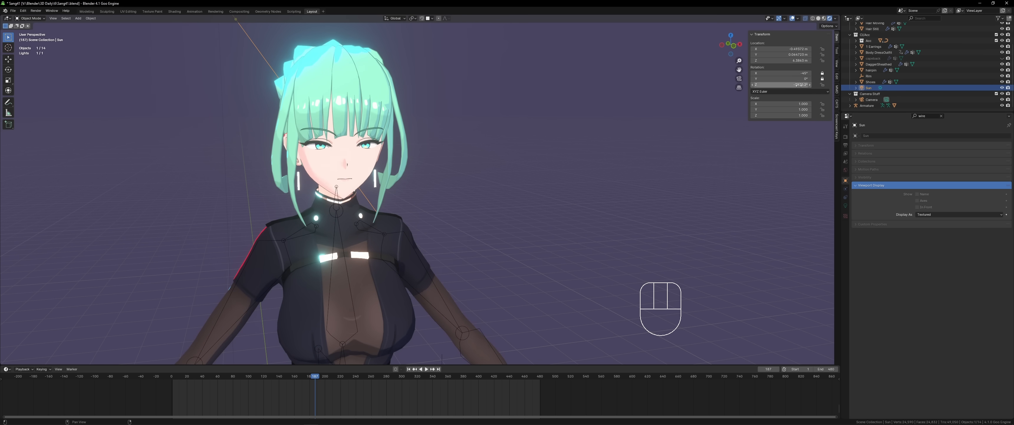
# Change the Sun lamp's rotation to test light directions on the face, then undo it.
pyautogui.click(173, 11)
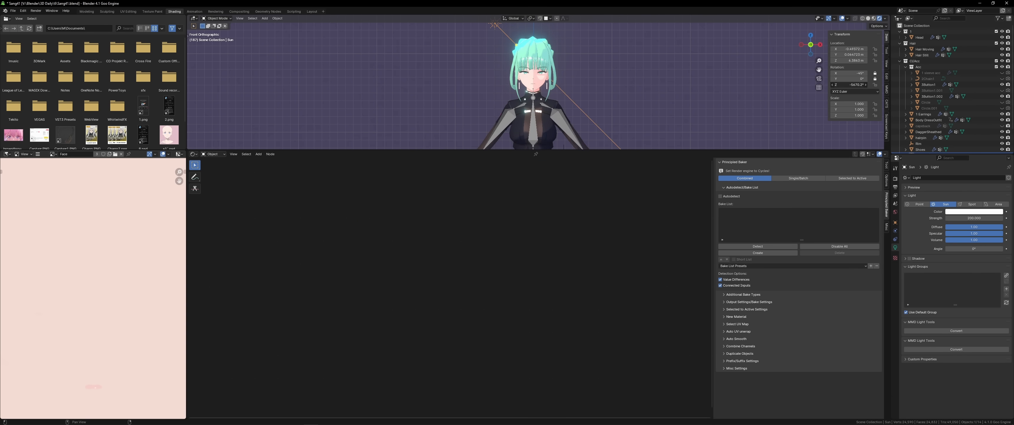
pyautogui.press('ctrl+z')
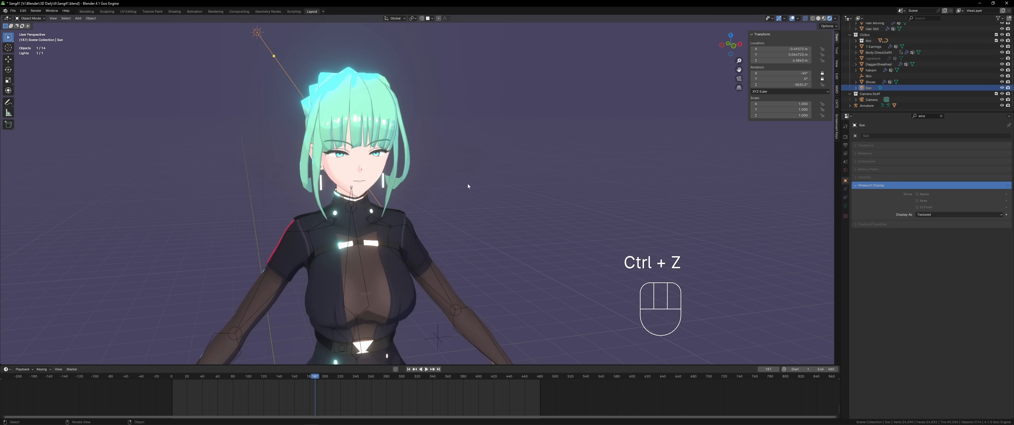
pyautogui.press('ctrl+z')
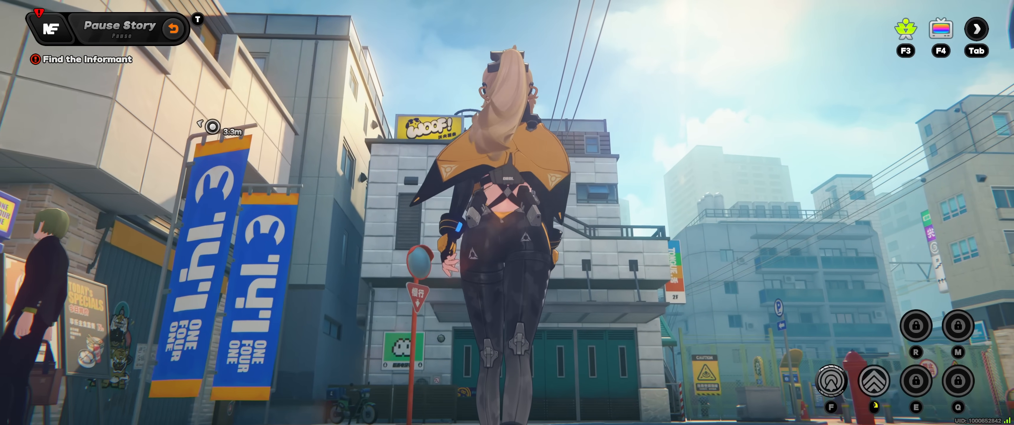
# Back in Blender, rotate the grey model's arm bone and select its elbow joint.
pyautogui.press('w')
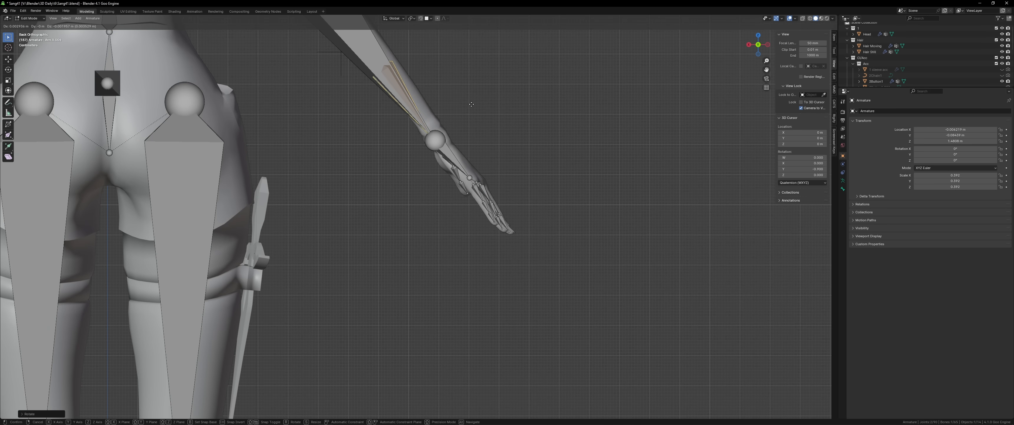
pyautogui.click(434, 140)
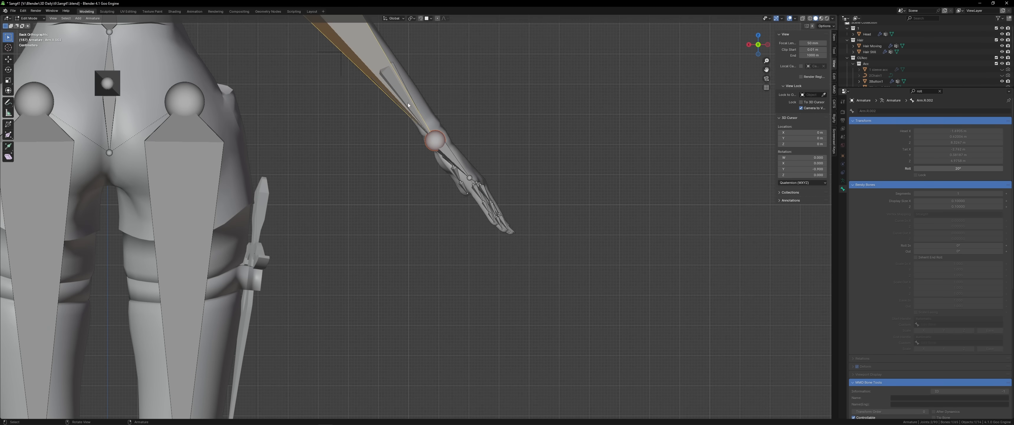